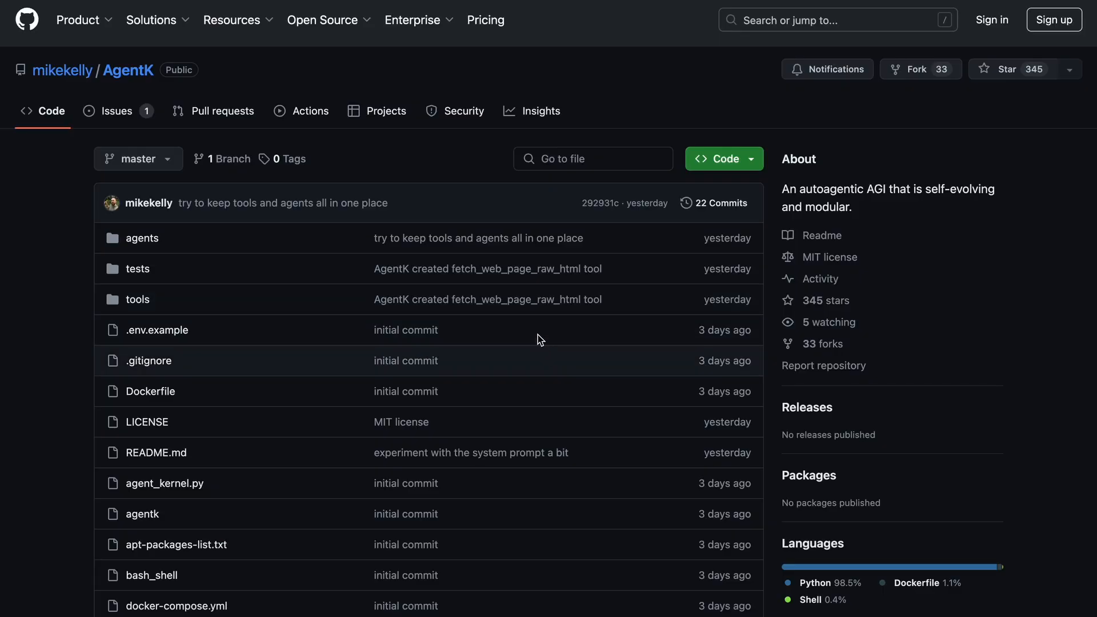
# Step: Scroll the AgentK repo page to the README's AgentK.Demo.mov quote-of-the-day demo
pyautogui.scroll(-3)
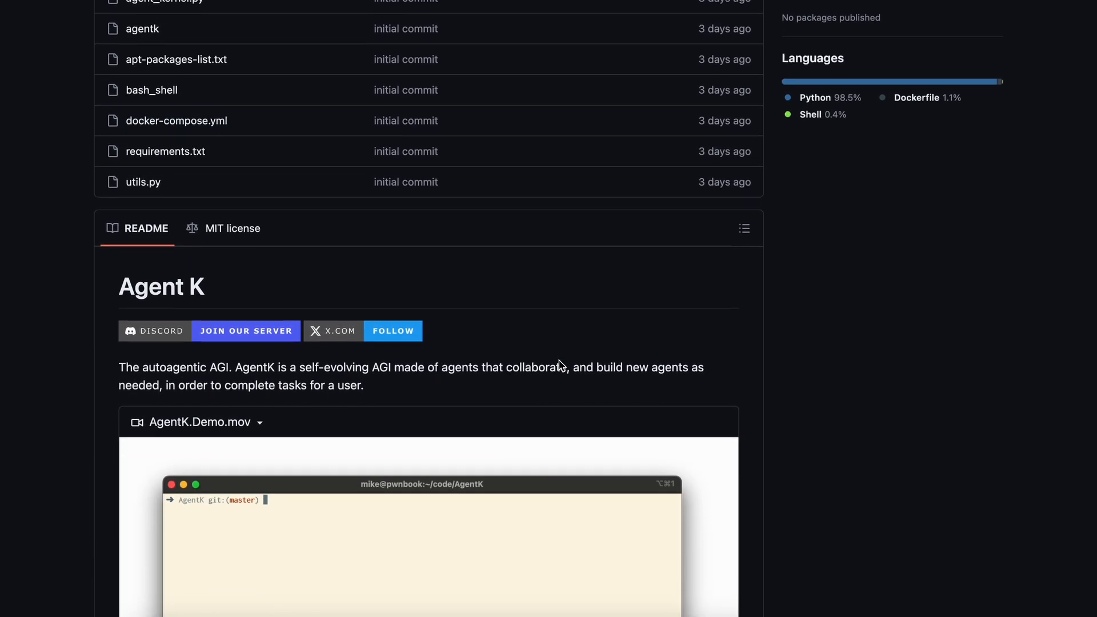
pyautogui.scroll(-3)
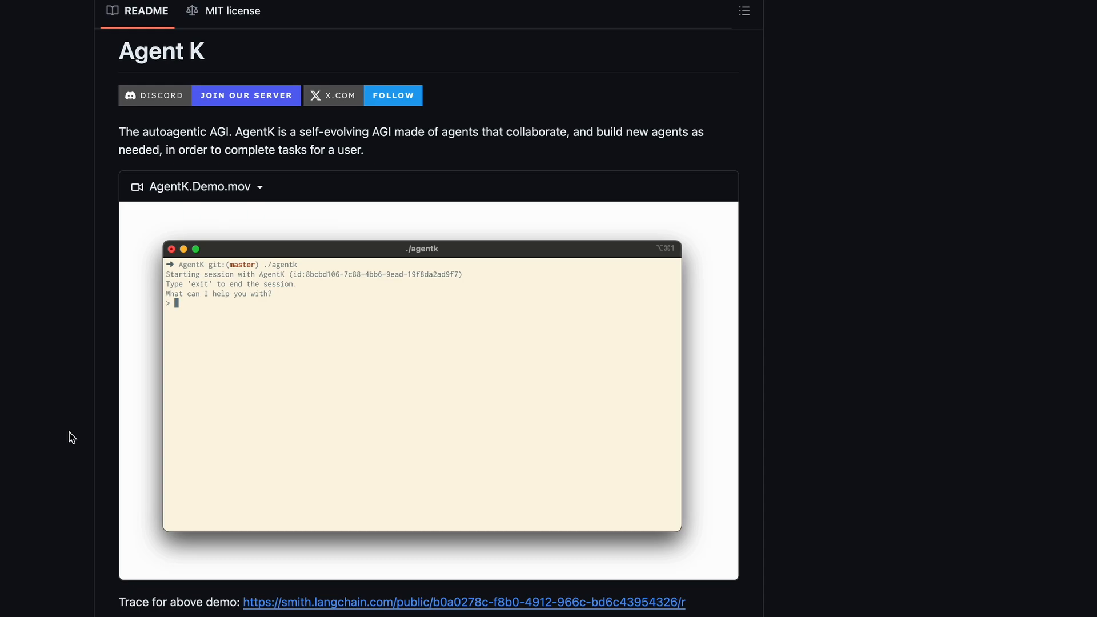
pyautogui.write('fetch')
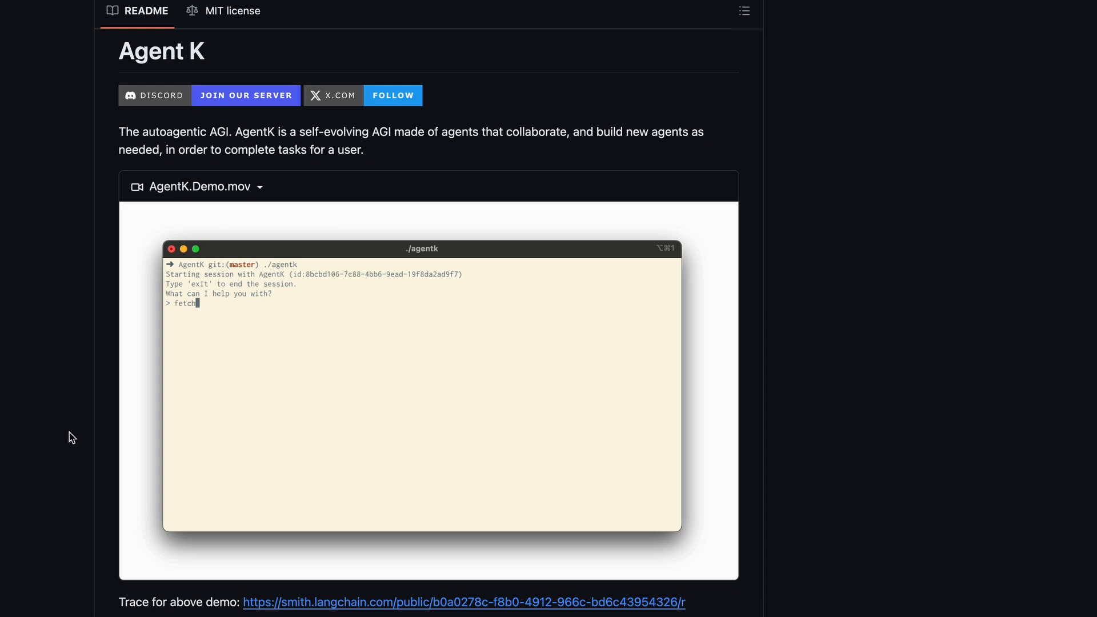
pyautogui.write('a quote of the day from the web')
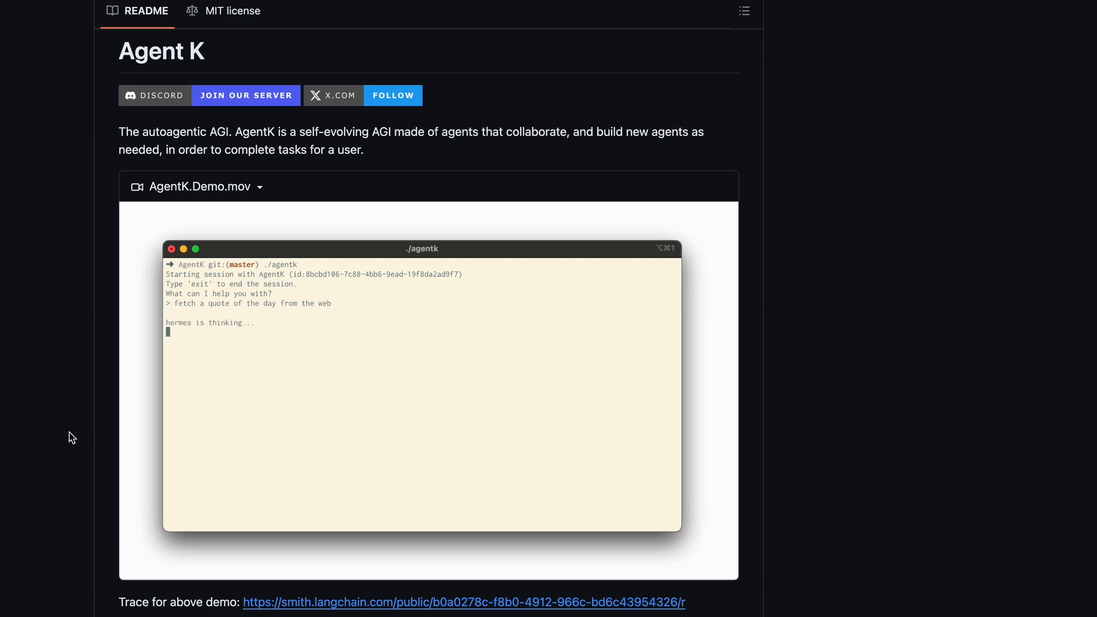
pyautogui.scroll(-3)
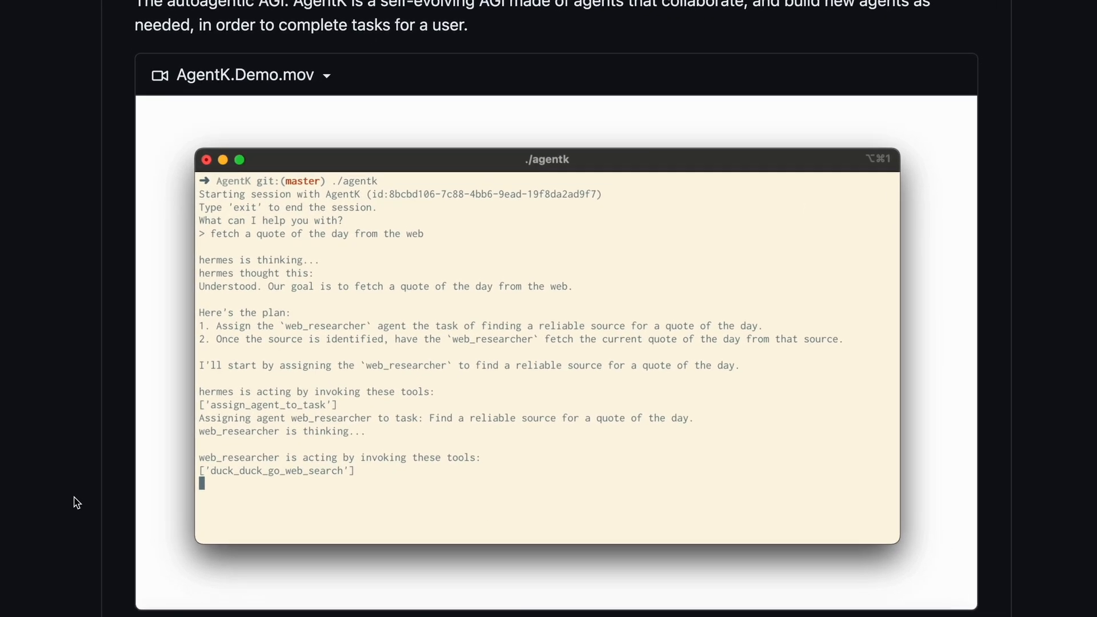
pyautogui.scroll(-3)
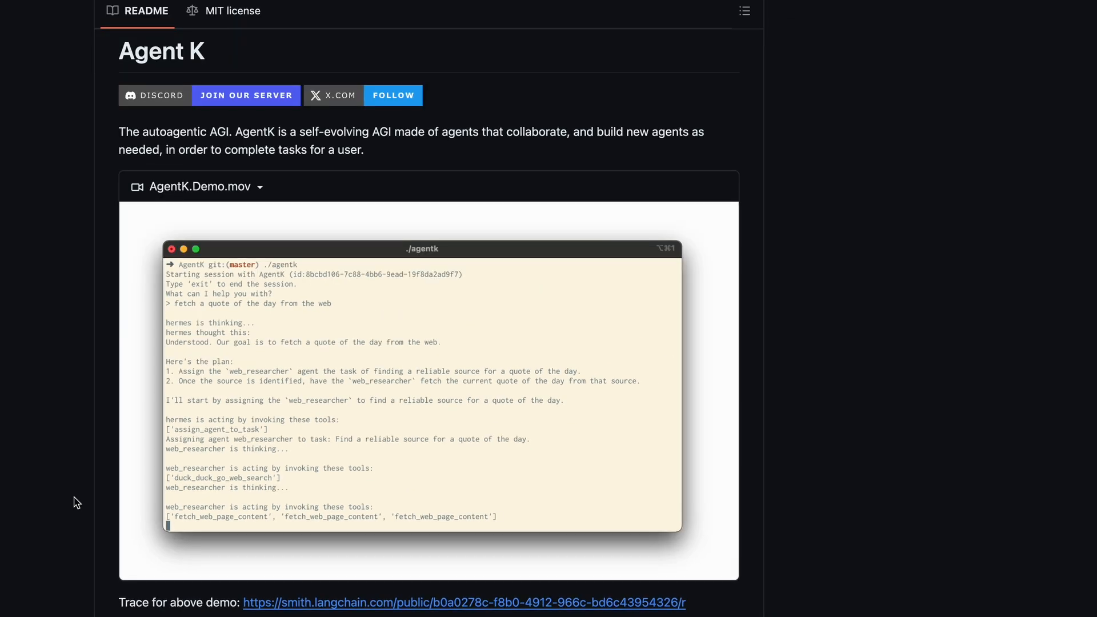
# Step: Scroll the README to the kernel agents, Internals and How to run sections
pyautogui.scroll(-3)
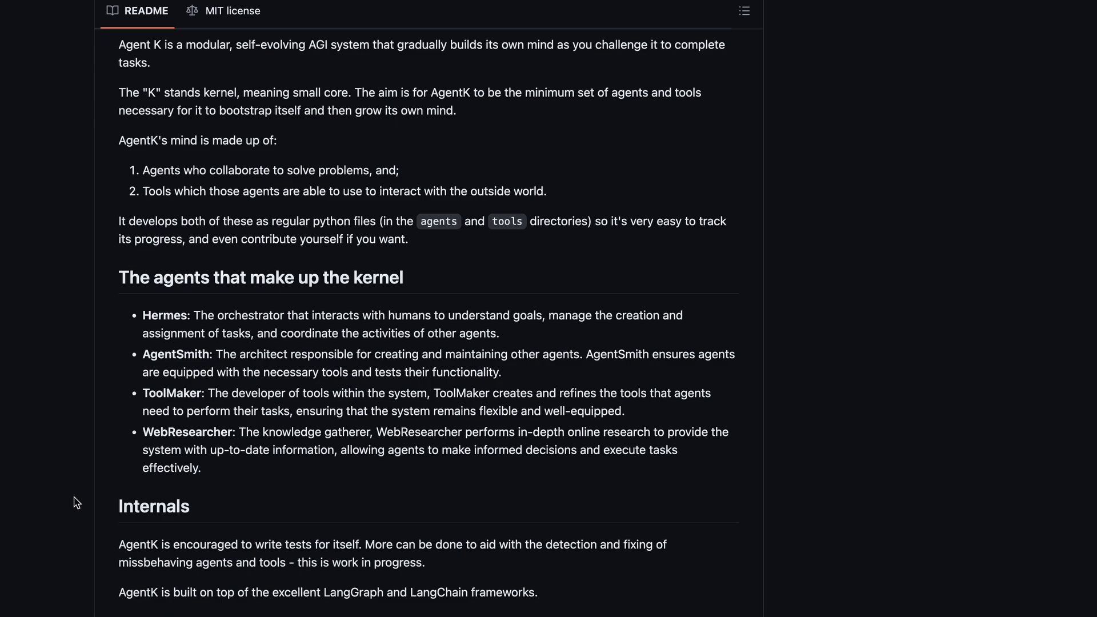
pyautogui.scroll(-3)
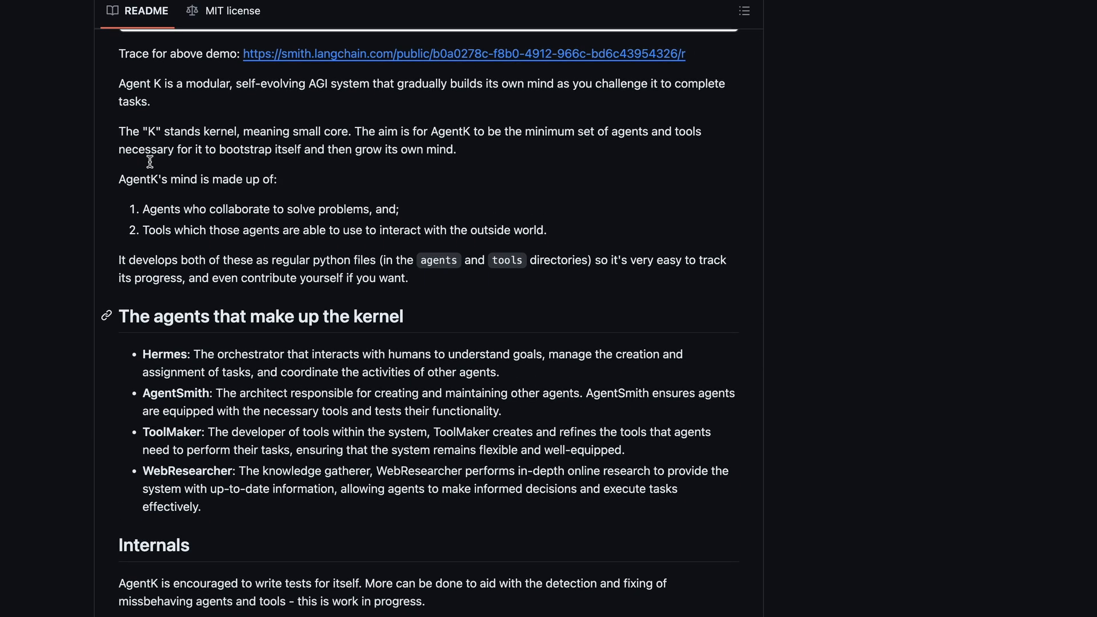
pyautogui.scroll(-3)
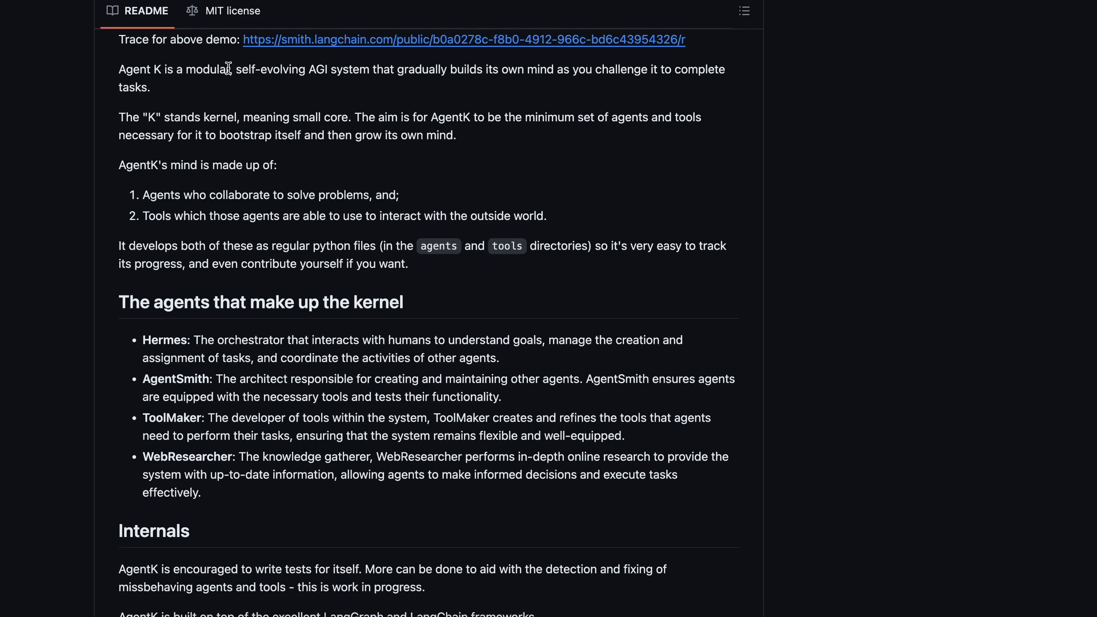
pyautogui.moveTo(334, 65)
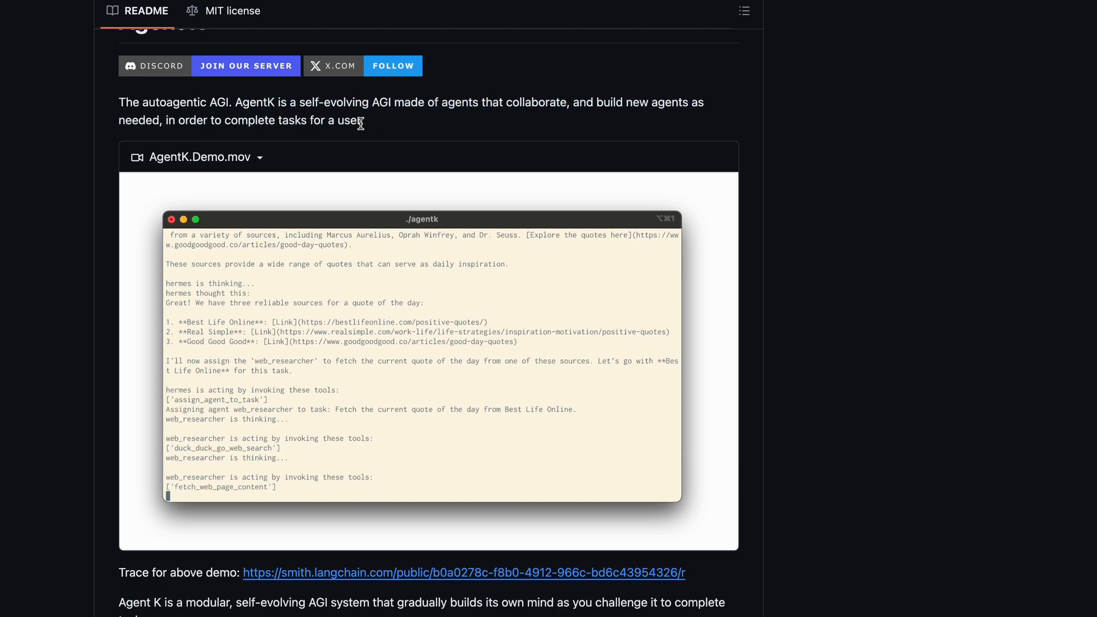
pyautogui.scroll(-3)
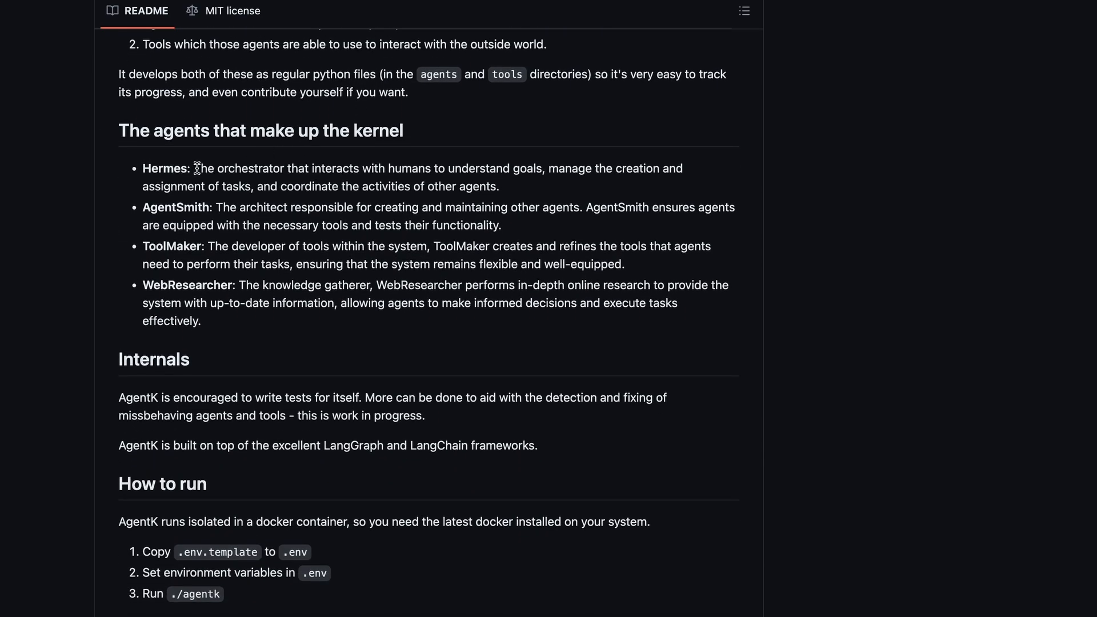
pyautogui.moveTo(194, 168); pyautogui.dragTo(285, 168)
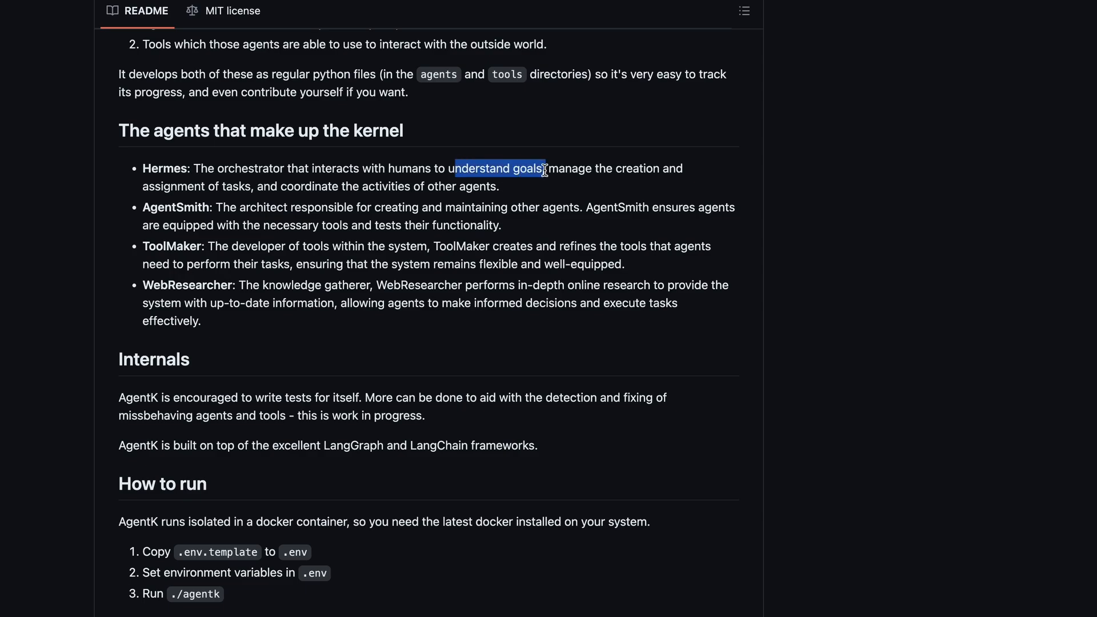
pyautogui.moveTo(542, 168); pyautogui.dragTo(321, 168)
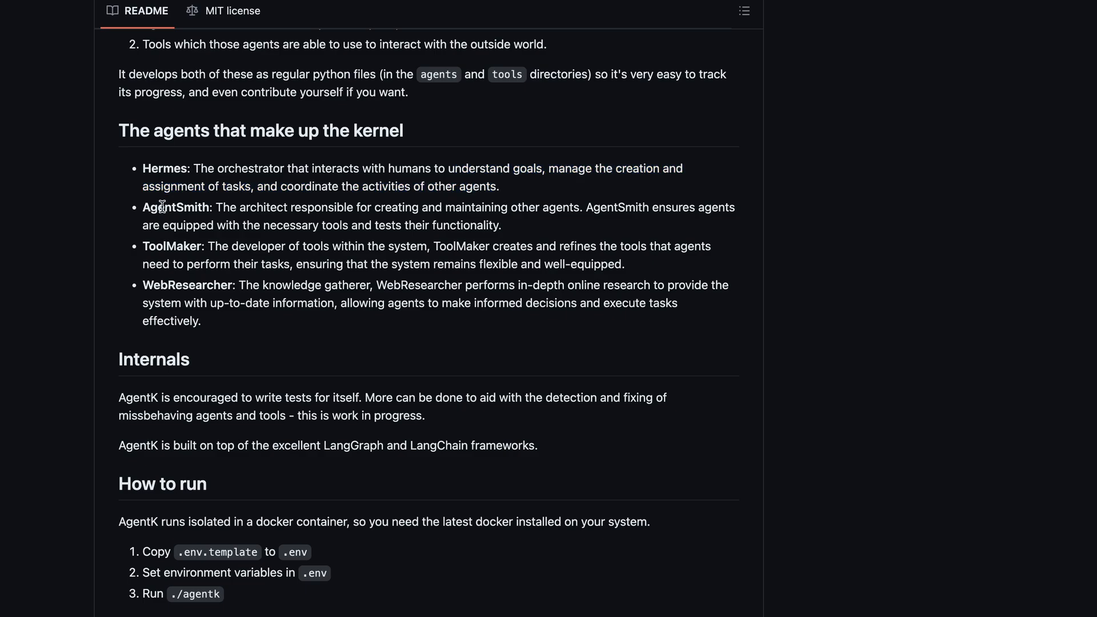
pyautogui.doubleClick(175, 207)
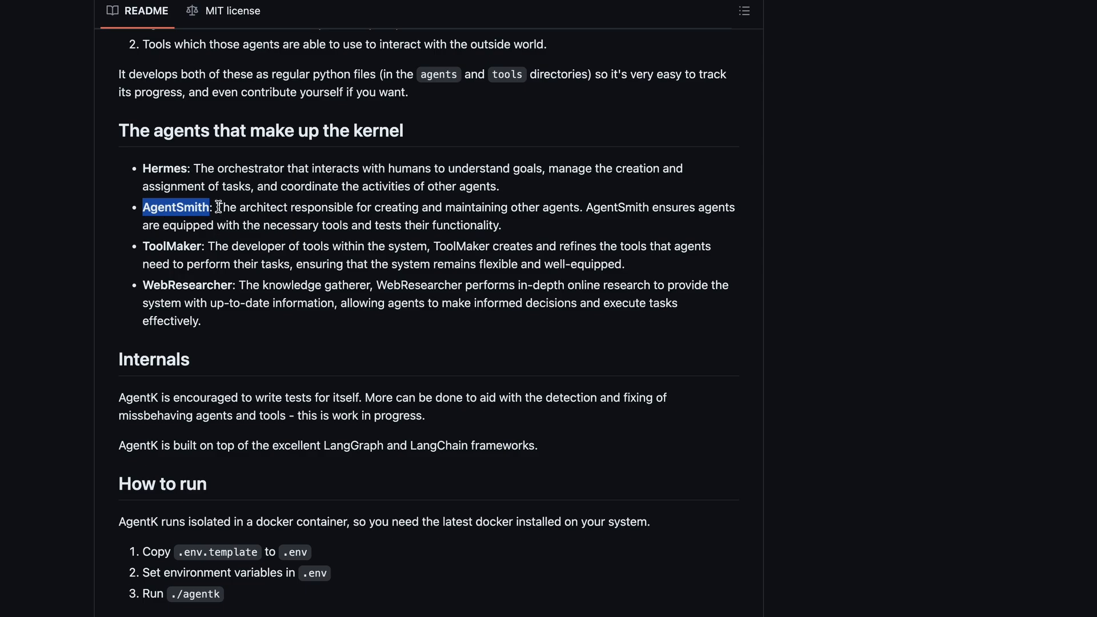
pyautogui.moveTo(213, 207); pyautogui.dragTo(383, 207)
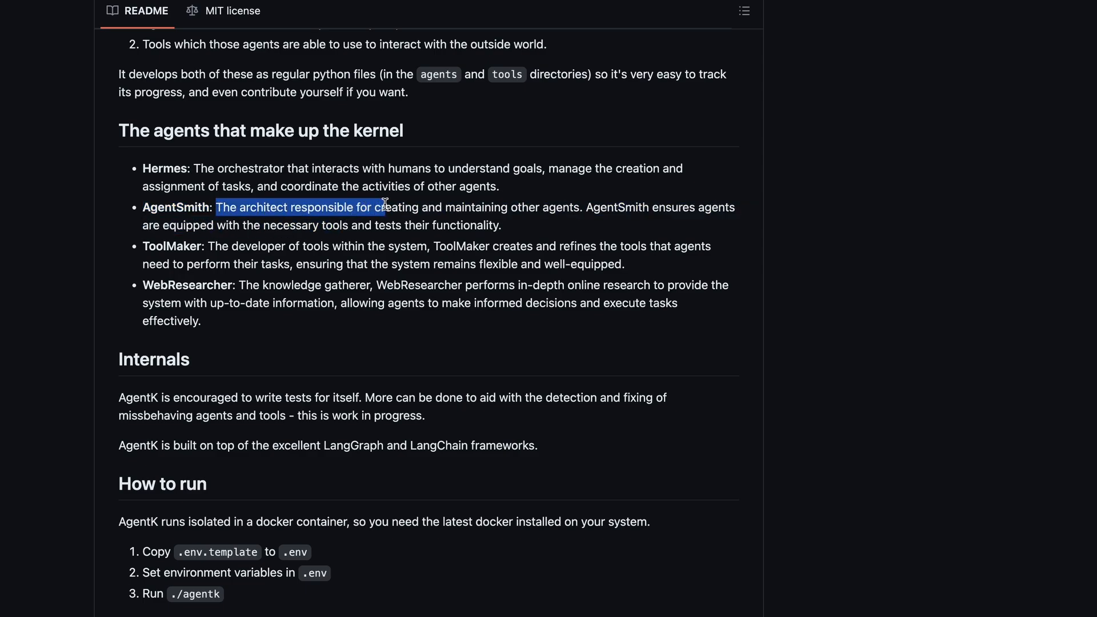
pyautogui.moveTo(383, 207); pyautogui.dragTo(668, 207)
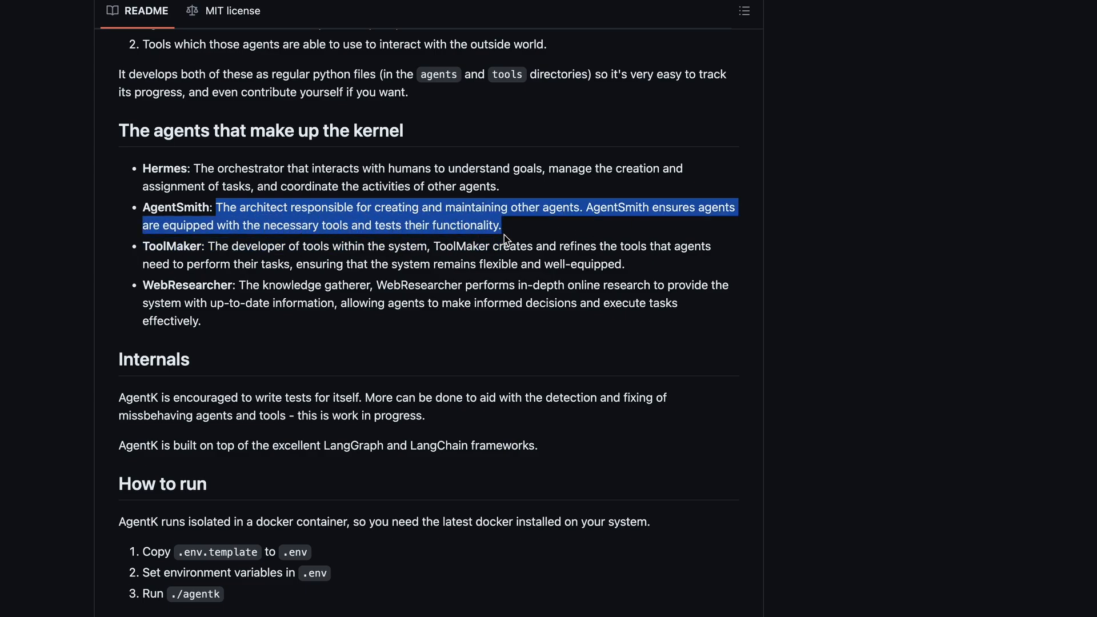
pyautogui.click(309, 258)
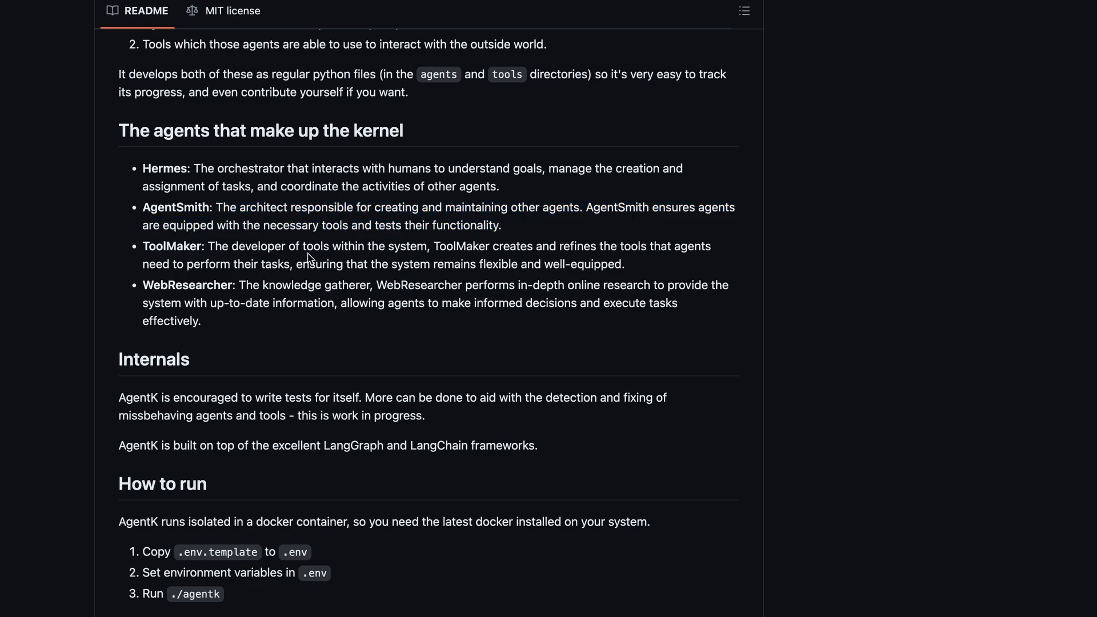
pyautogui.moveTo(209, 247); pyautogui.dragTo(316, 246)
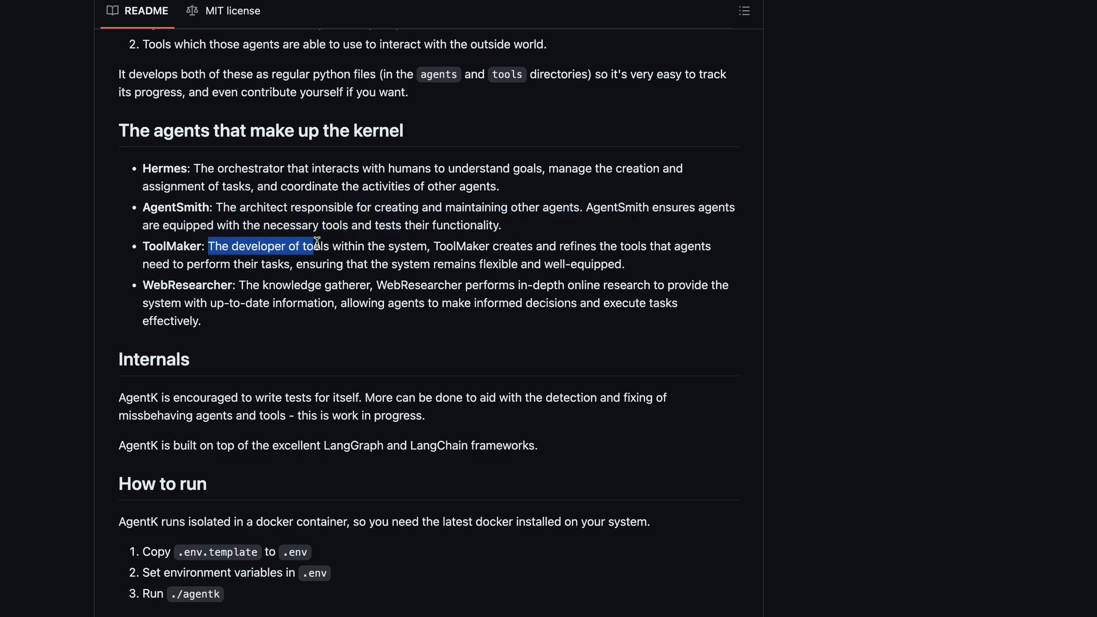
pyautogui.moveTo(315, 246); pyautogui.dragTo(468, 246)
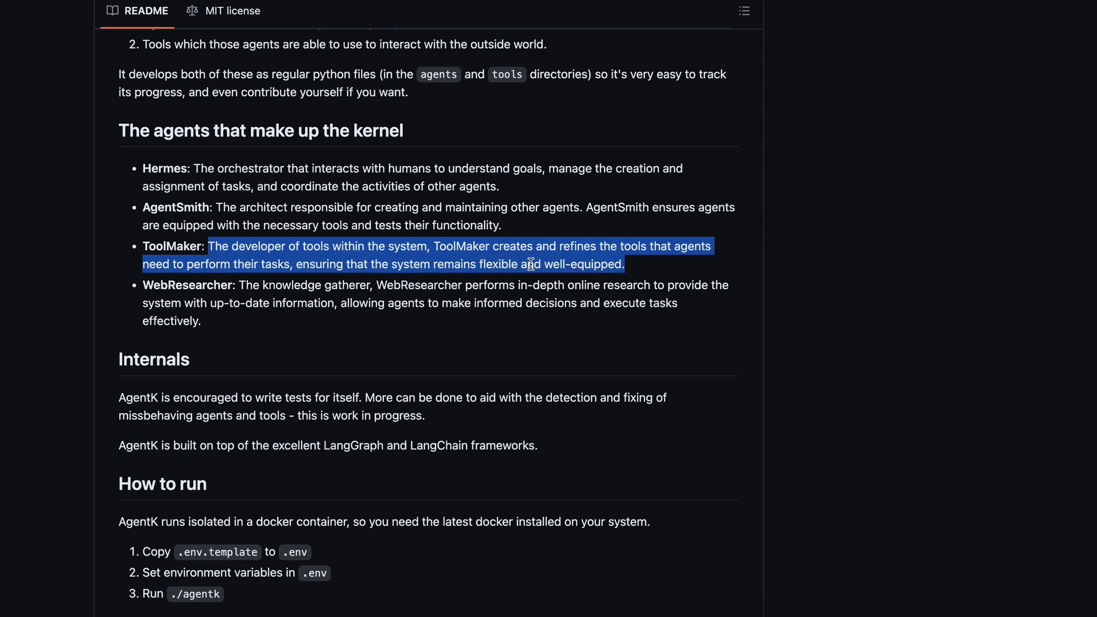
pyautogui.click(243, 284)
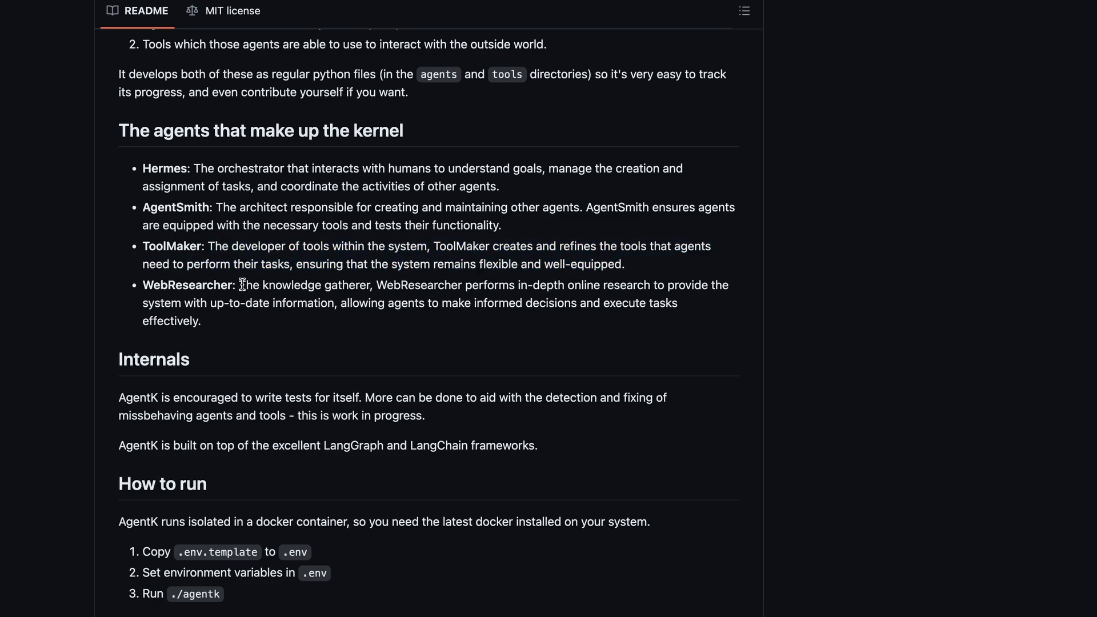
pyautogui.doubleClick(250, 285)
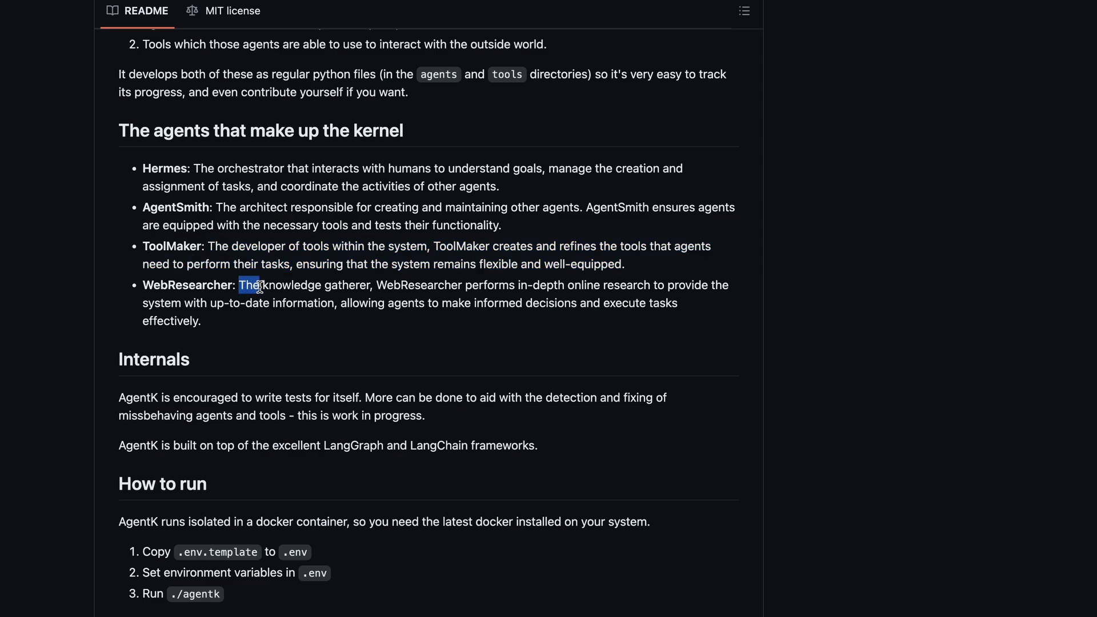
pyautogui.moveTo(241, 285); pyautogui.dragTo(399, 286)
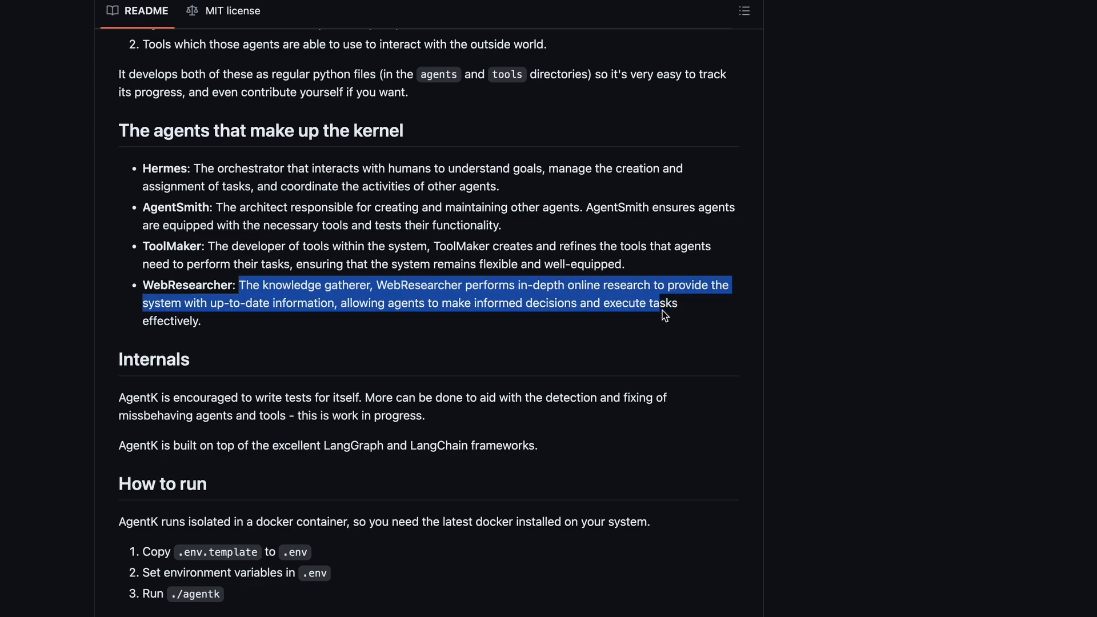
pyautogui.moveTo(665, 315); pyautogui.dragTo(479, 303)
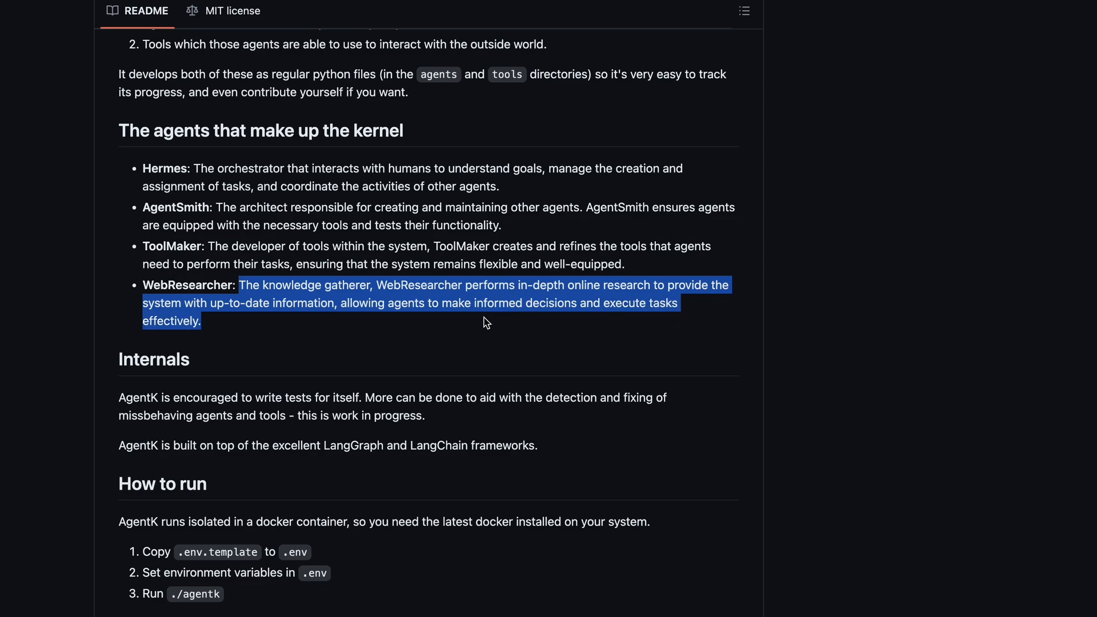
pyautogui.click(316, 398)
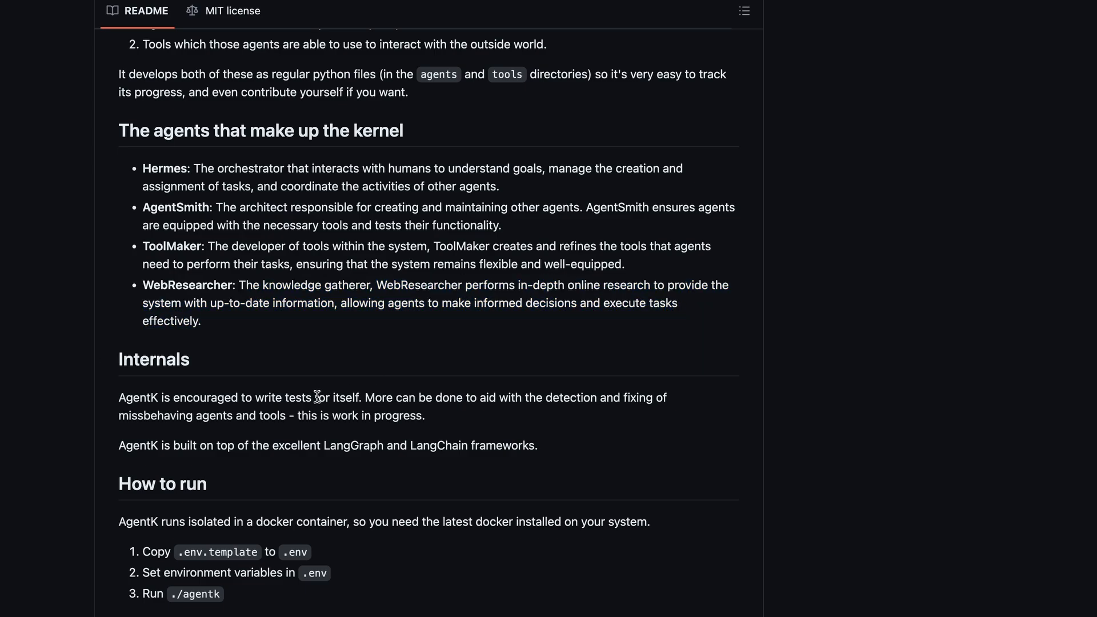
# Step: Scroll to 'How to run' and highlight the docker container requirement
pyautogui.scroll(-3)
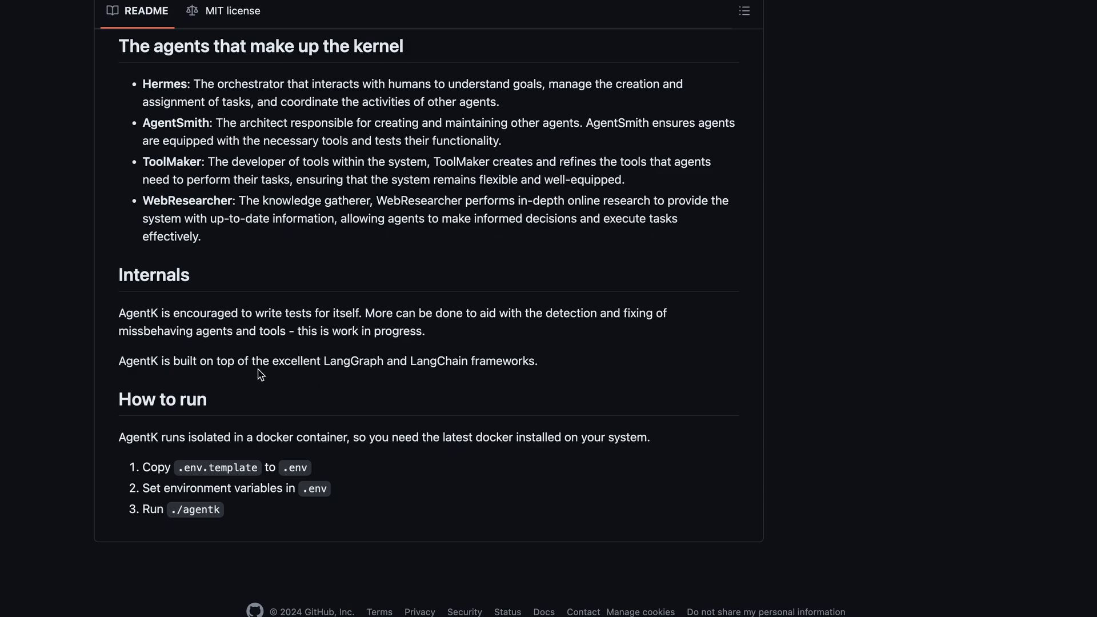
pyautogui.moveTo(117, 315)
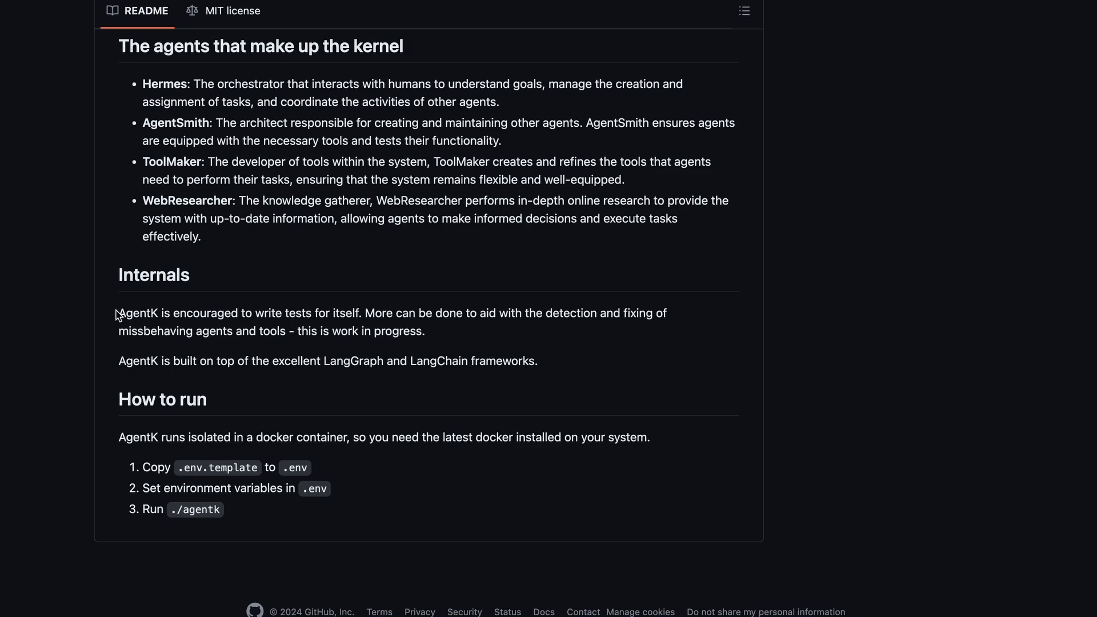
pyautogui.moveTo(449, 384)
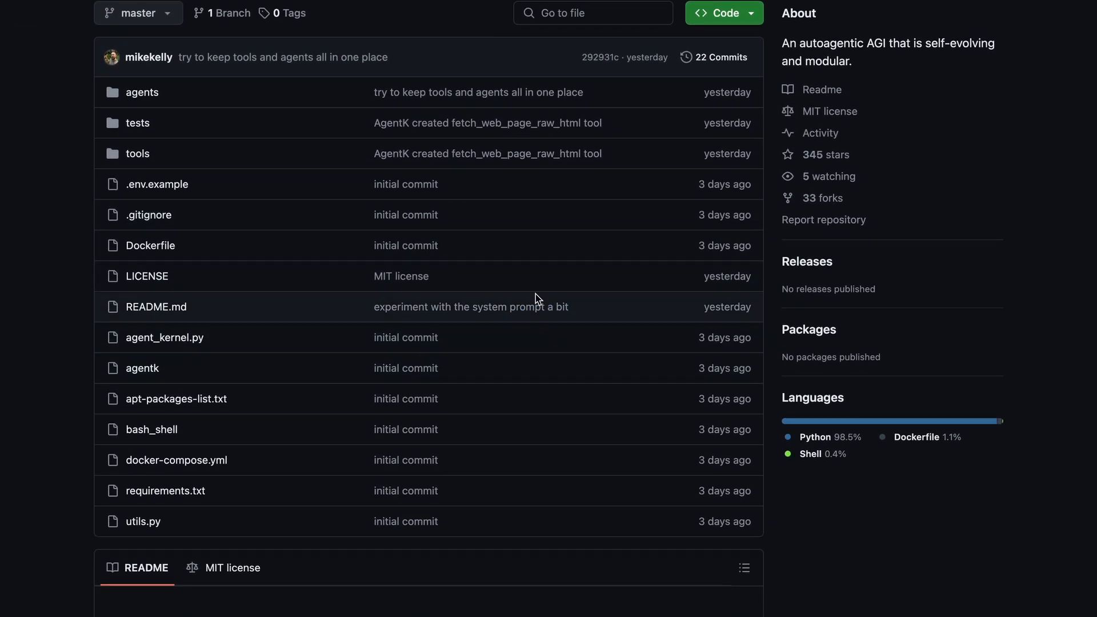
pyautogui.scroll(-3)
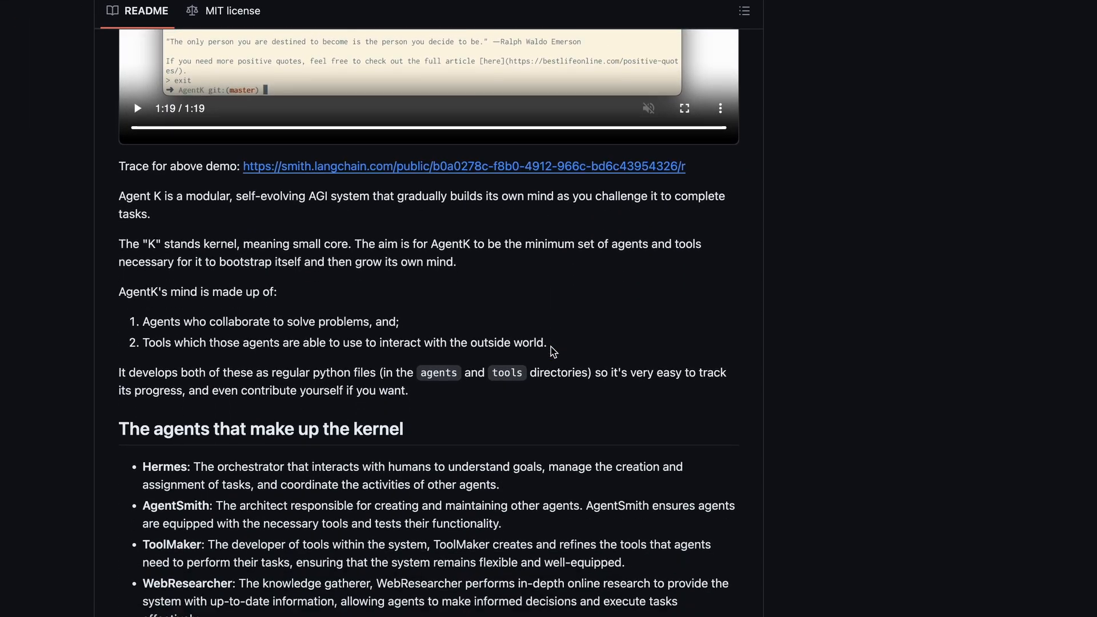
pyautogui.scroll(-3)
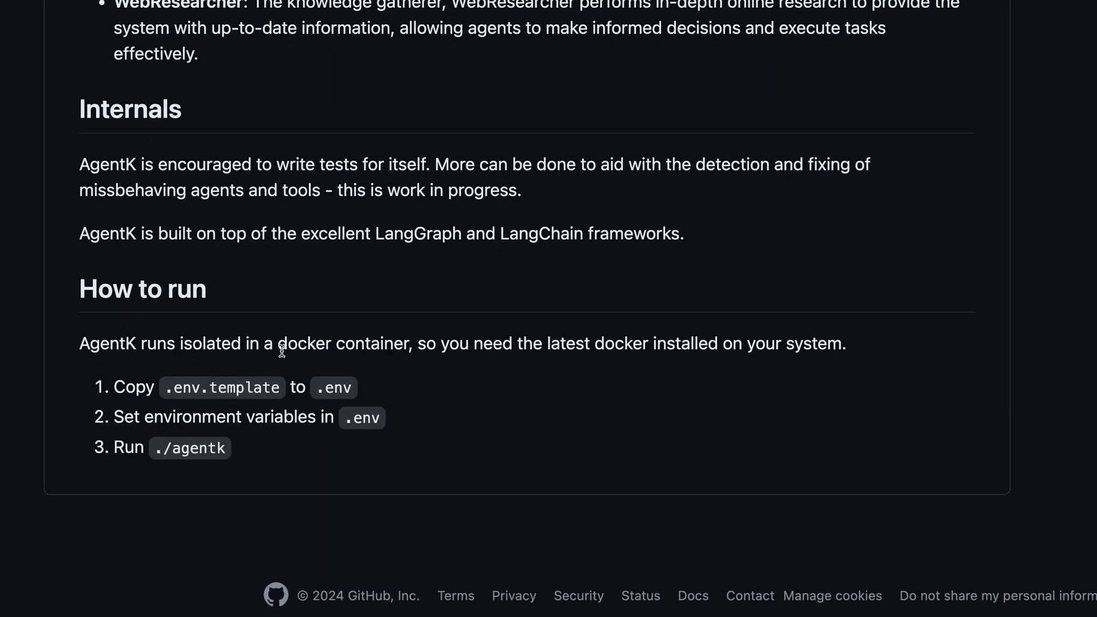
pyautogui.moveTo(277, 343); pyautogui.dragTo(412, 344)
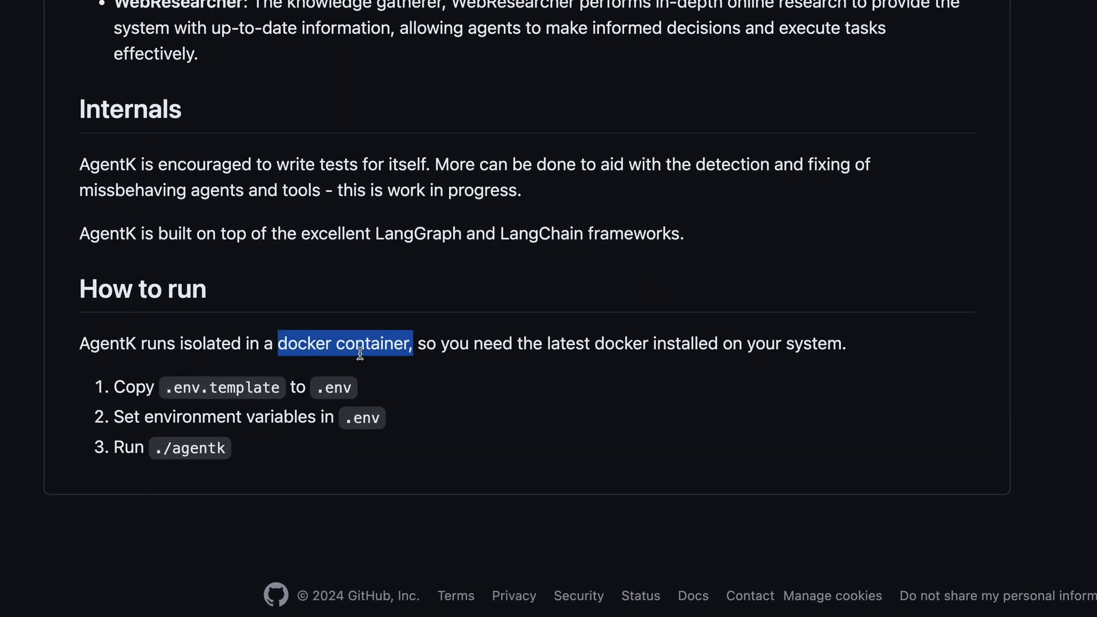
pyautogui.doubleClick(210, 343)
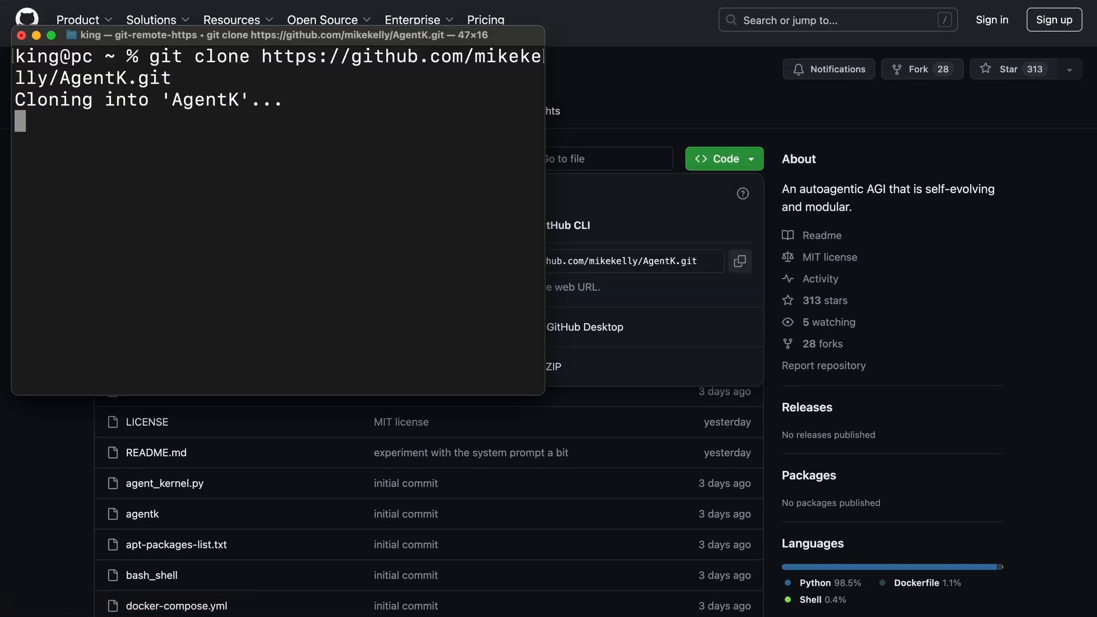
# Step: Rename .env.example to .env inside the cloned AgentK folder
pyautogui.write('mv .env.example .env')
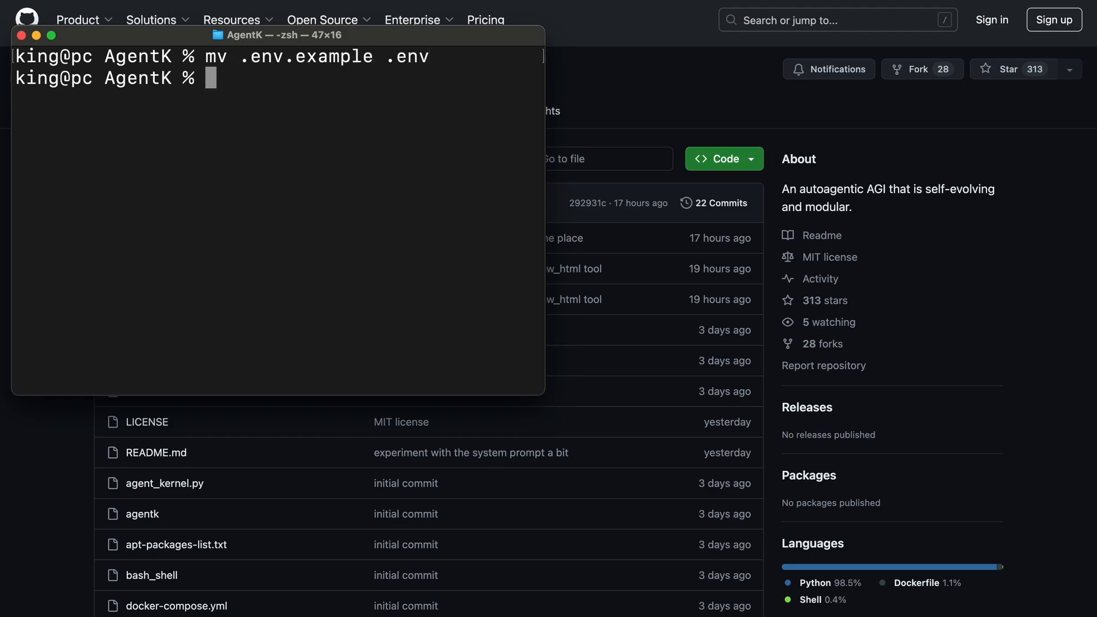
pyautogui.write('code')
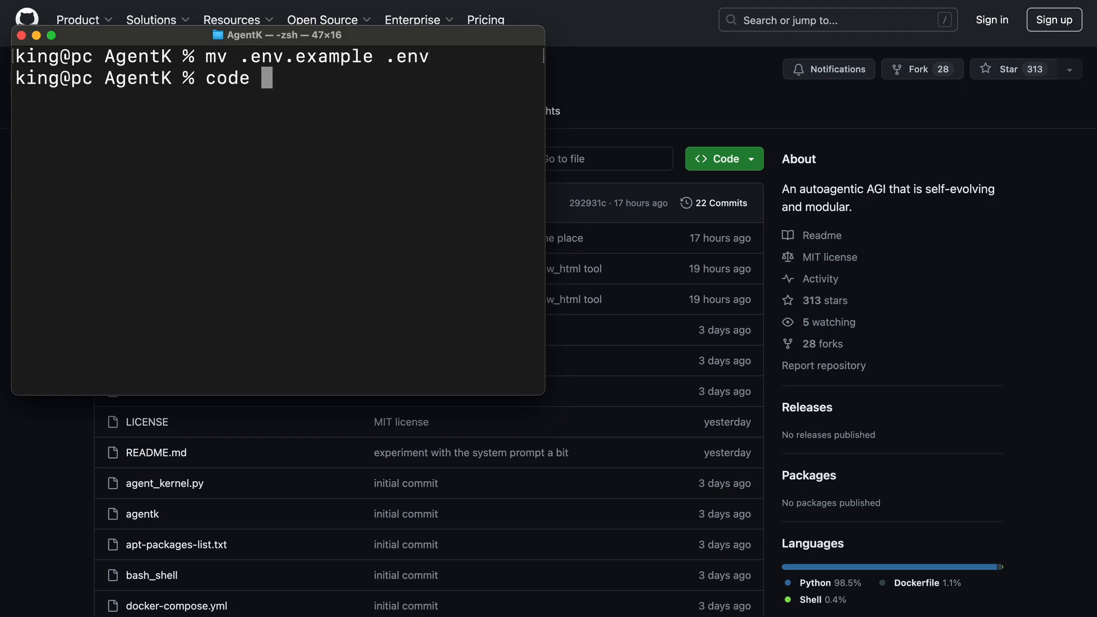
# Step: Put the OpenAI API key into AgentK's .env, then launch ./AgentK
pyautogui.press('enter')
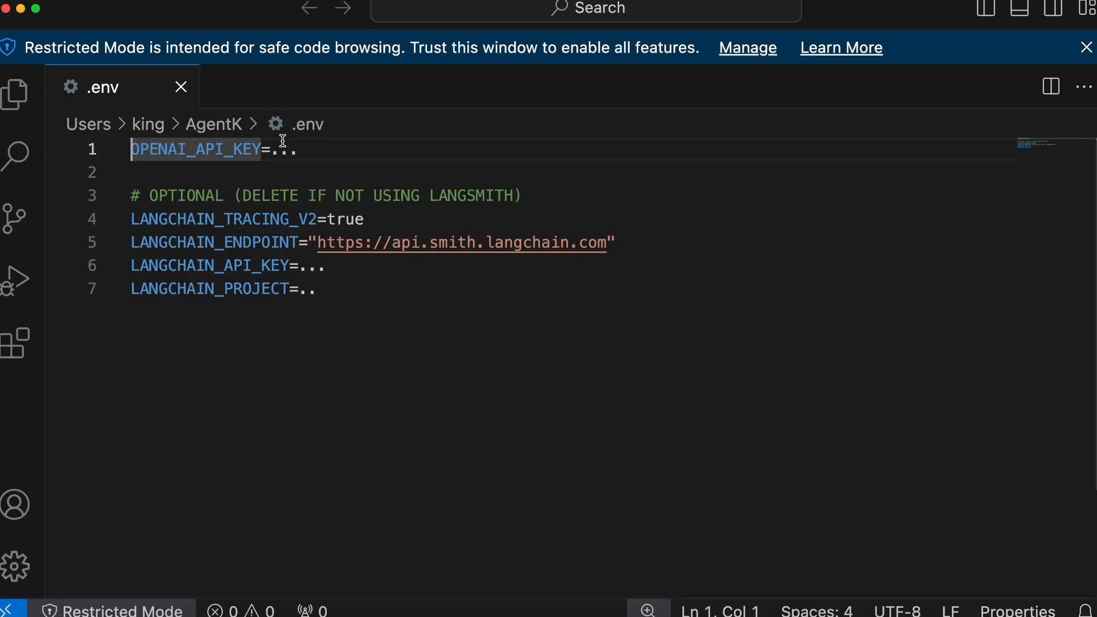
pyautogui.write('your-api-key-here')
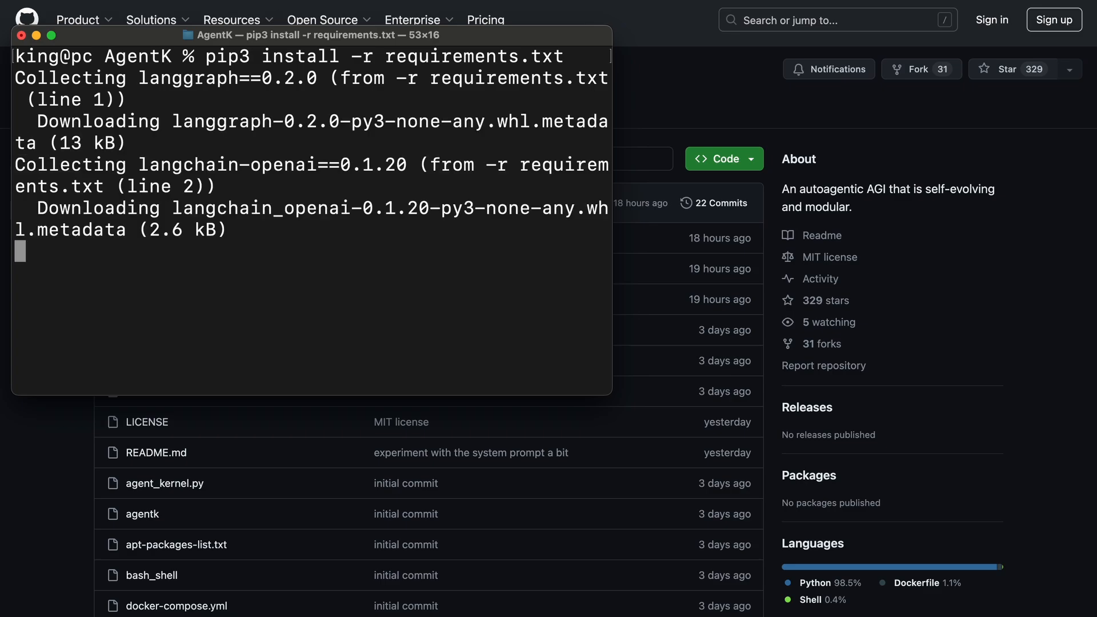
pyautogui.write('./AgentK')
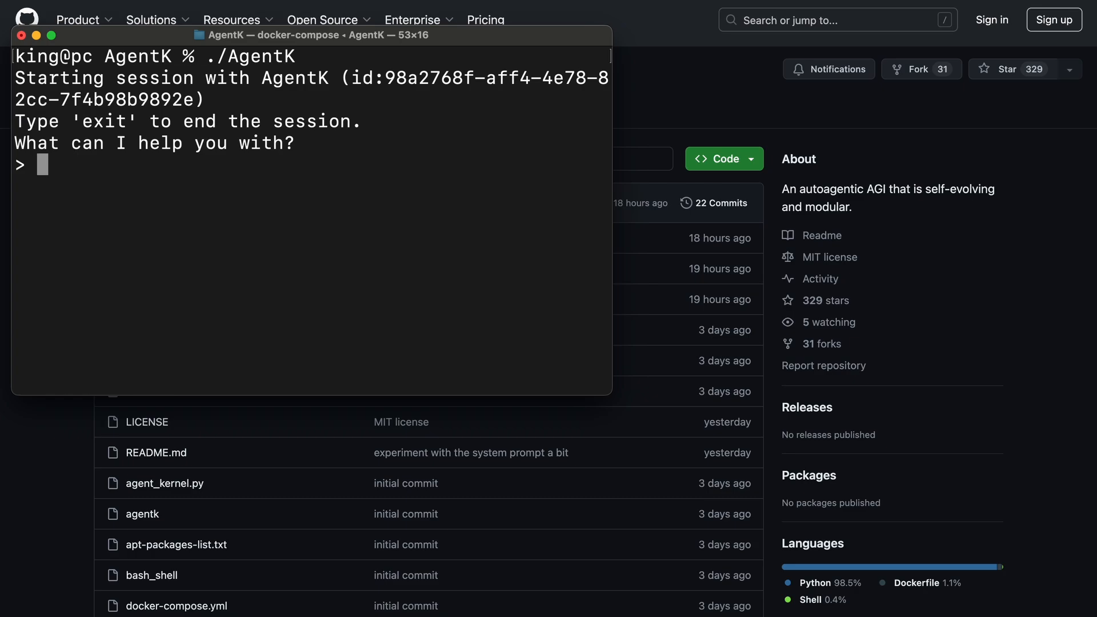
# Step: Greet AgentK with 'Hi' and get a quote of the day, the Dalai Lama quote
pyautogui.write('Hi')
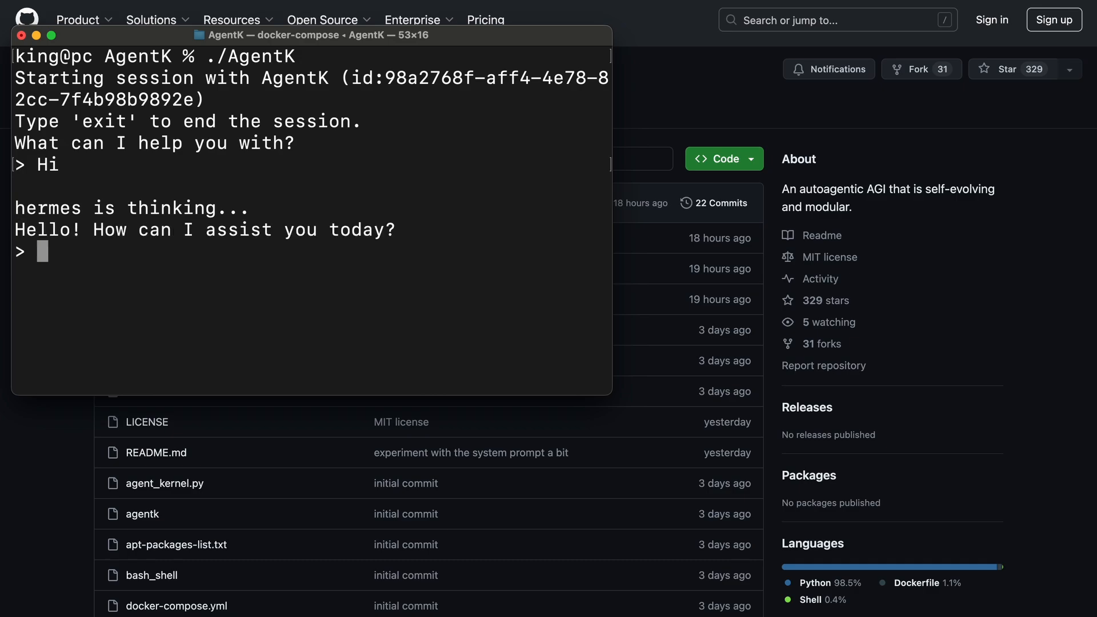
pyautogui.write('Fetch me a quo')
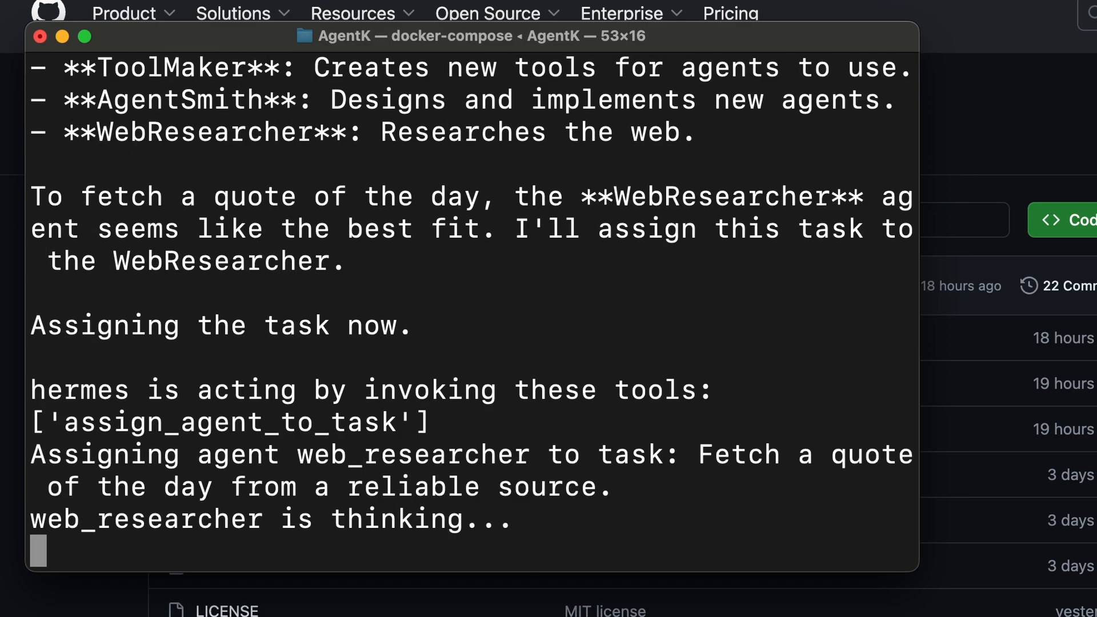
pyautogui.scroll(-3)
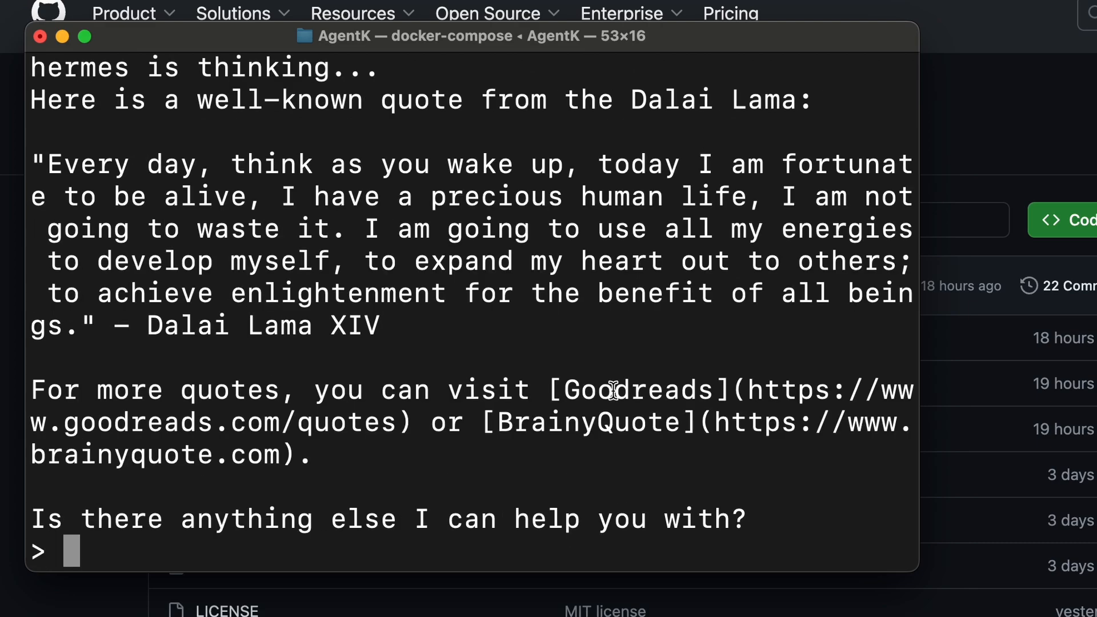
pyautogui.moveTo(473, 390)
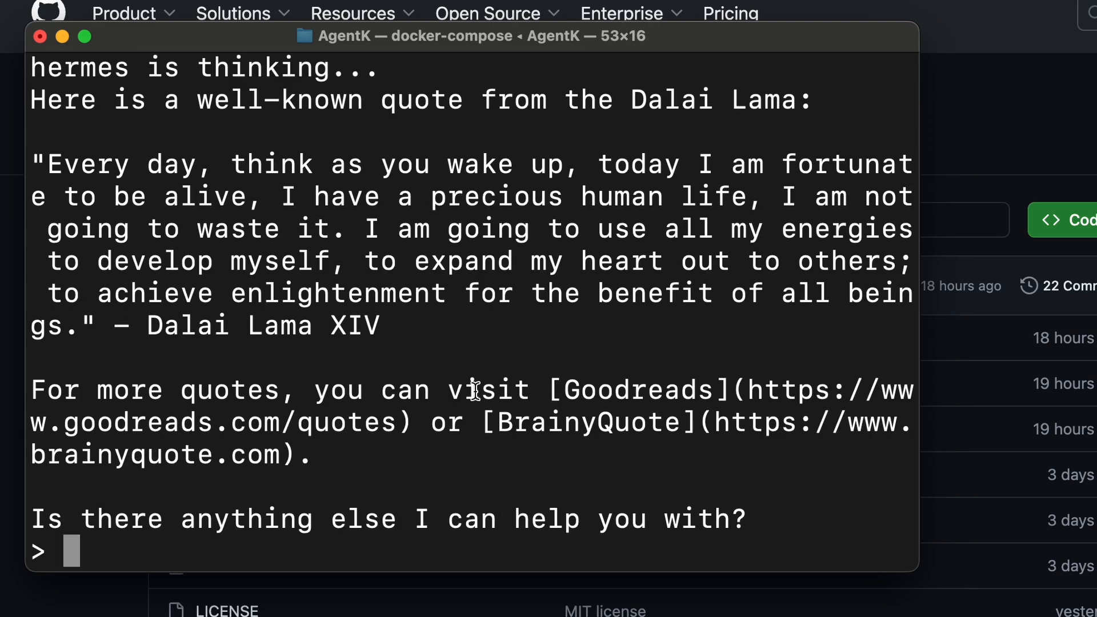
pyautogui.moveTo(574, 403)
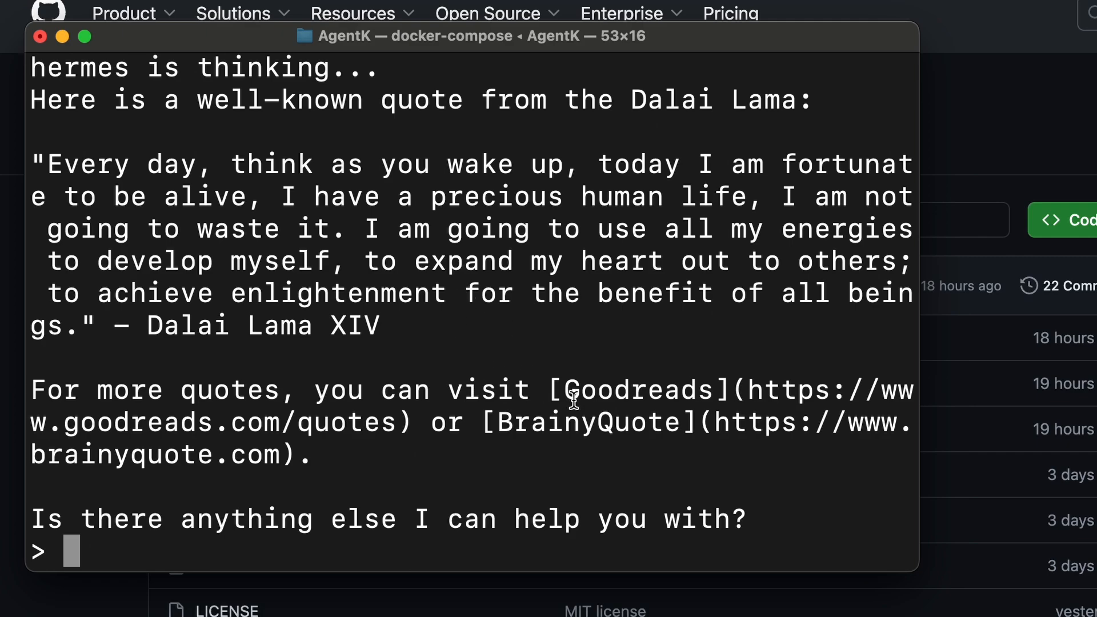
pyautogui.moveTo(136, 217)
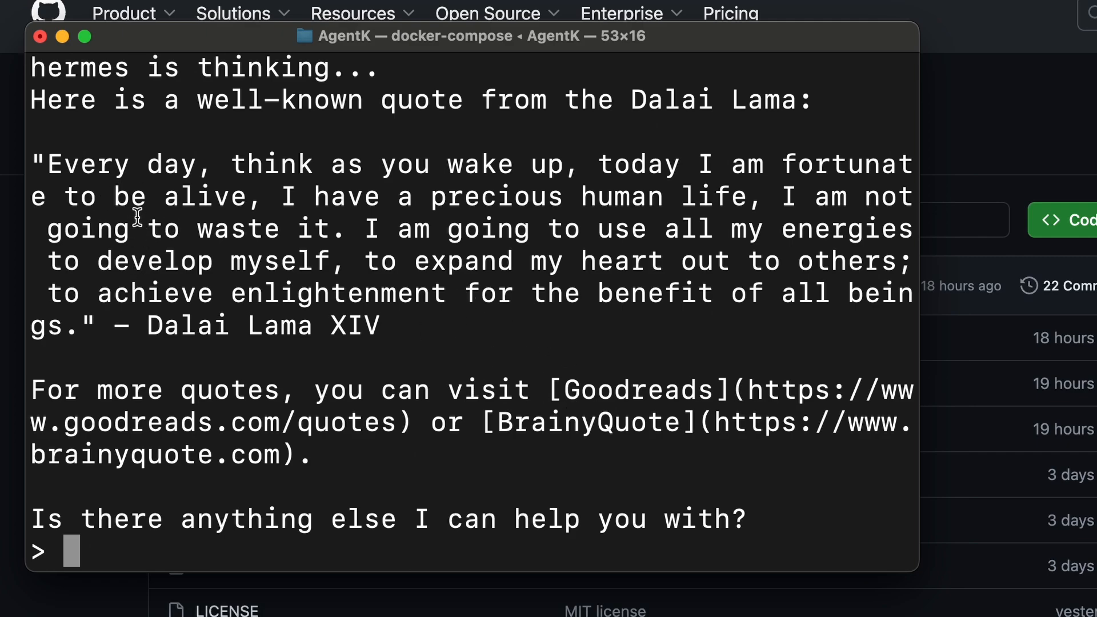
pyautogui.moveTo(45, 164); pyautogui.dragTo(63, 261)
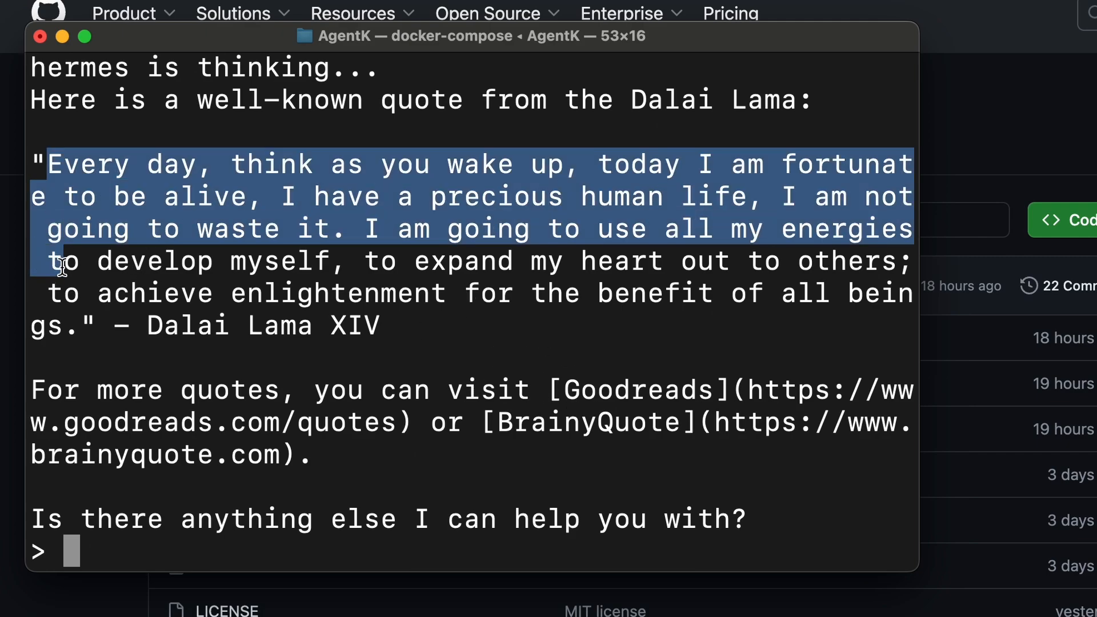
pyautogui.click(217, 275)
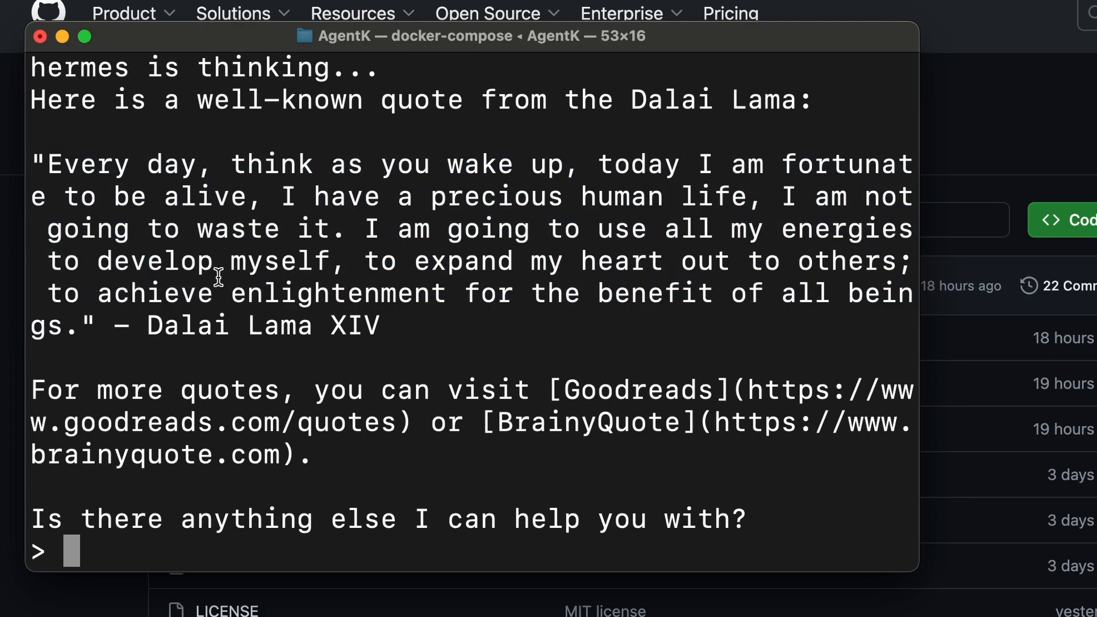
# Step: Ask AgentK to 'Fetch the current time in sweden'
pyautogui.write('Fetch the current time in sw')
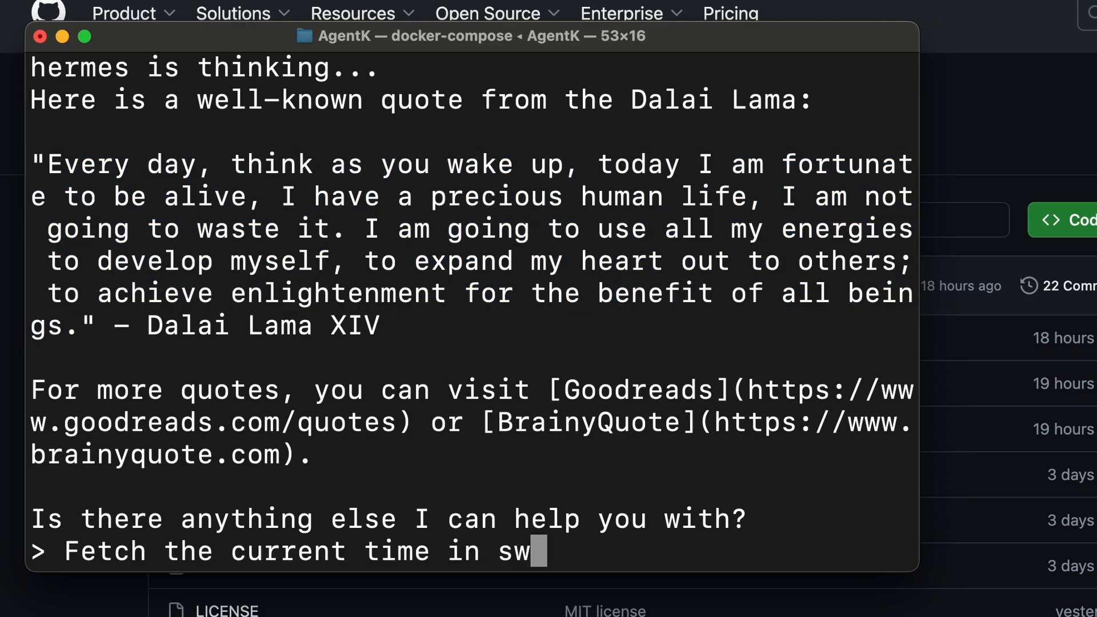
pyautogui.write('eden')
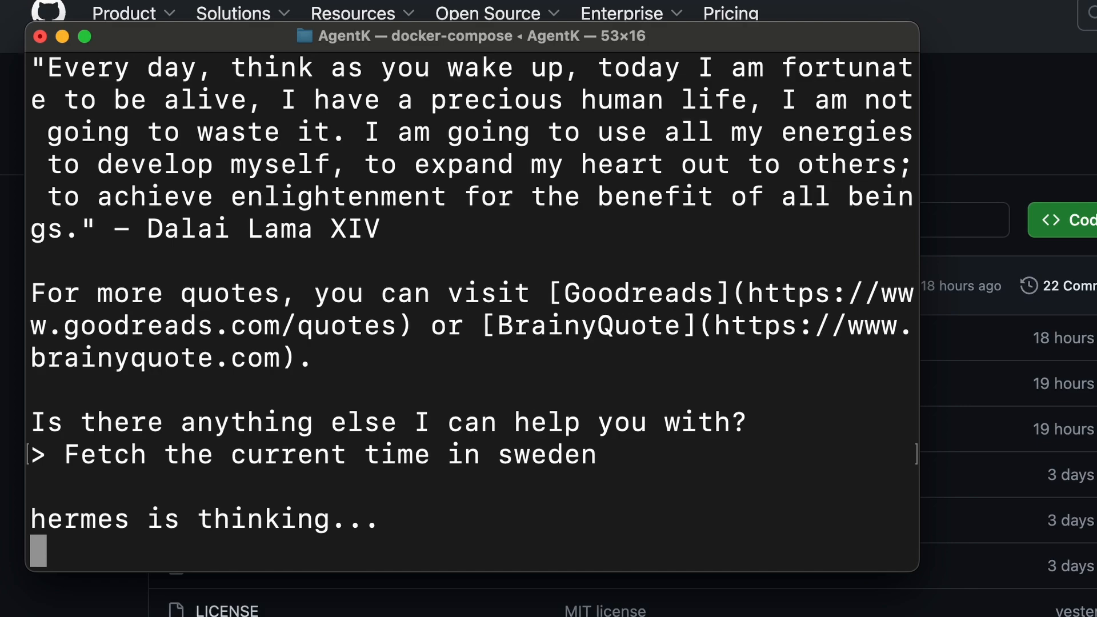
pyautogui.scroll(-3)
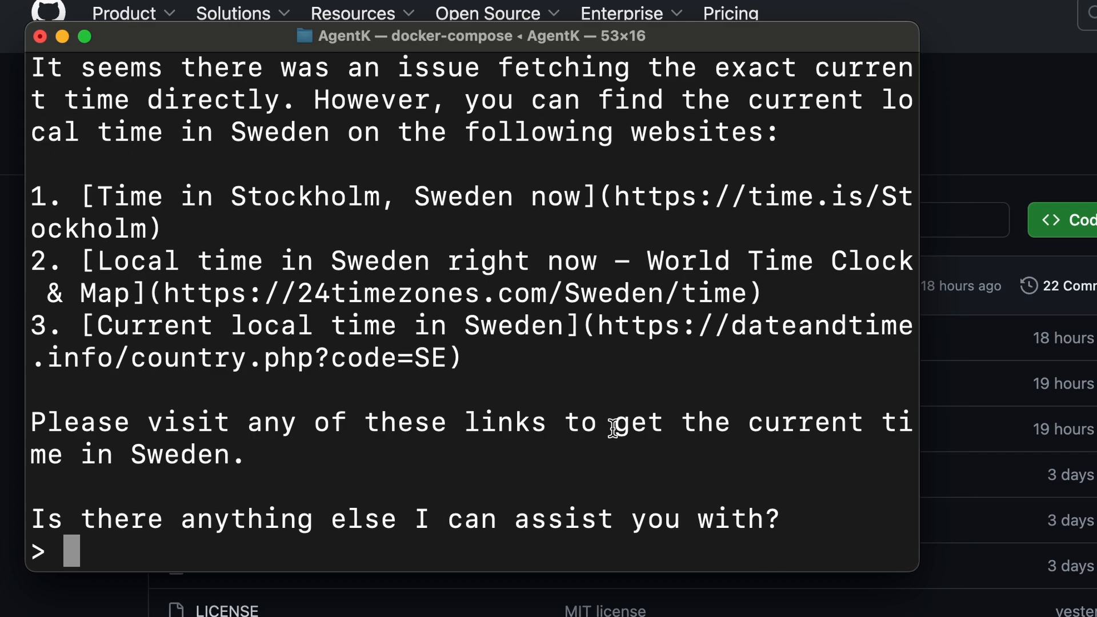
pyautogui.moveTo(612, 427)
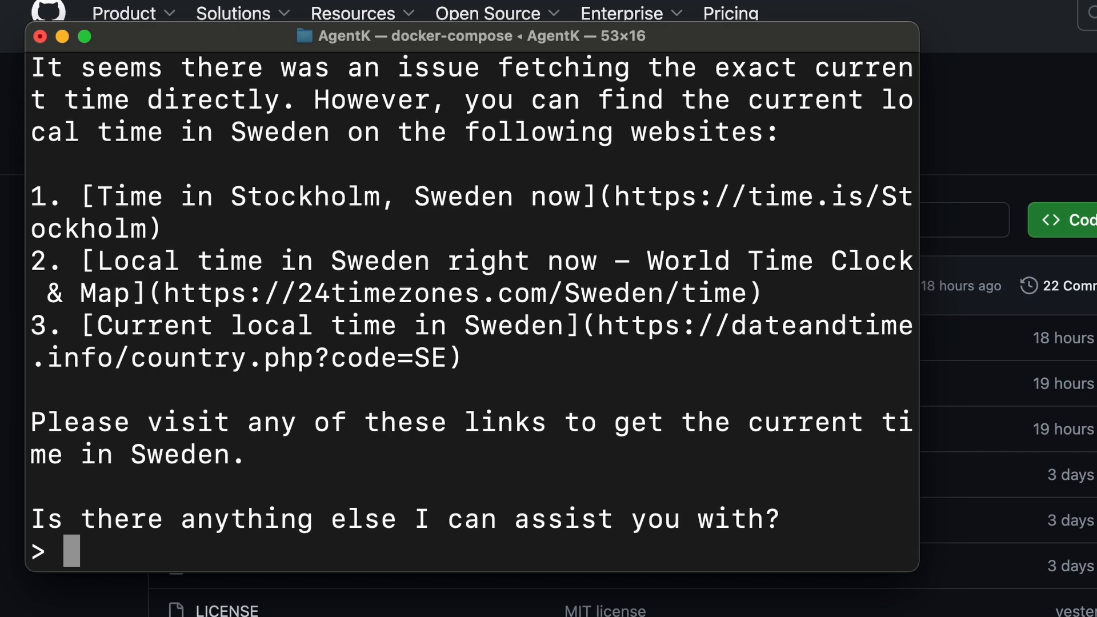
pyautogui.moveTo(779, 442)
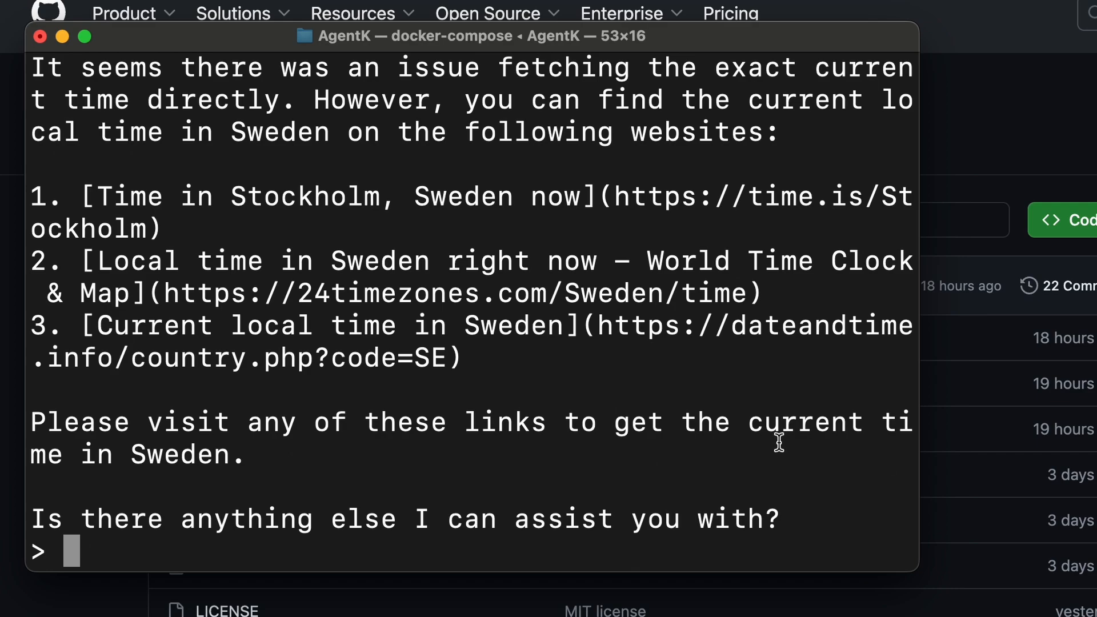
# Step: Request a summary of the New York Post article on OpenAI executives leaving
pyautogui.write('create a f')
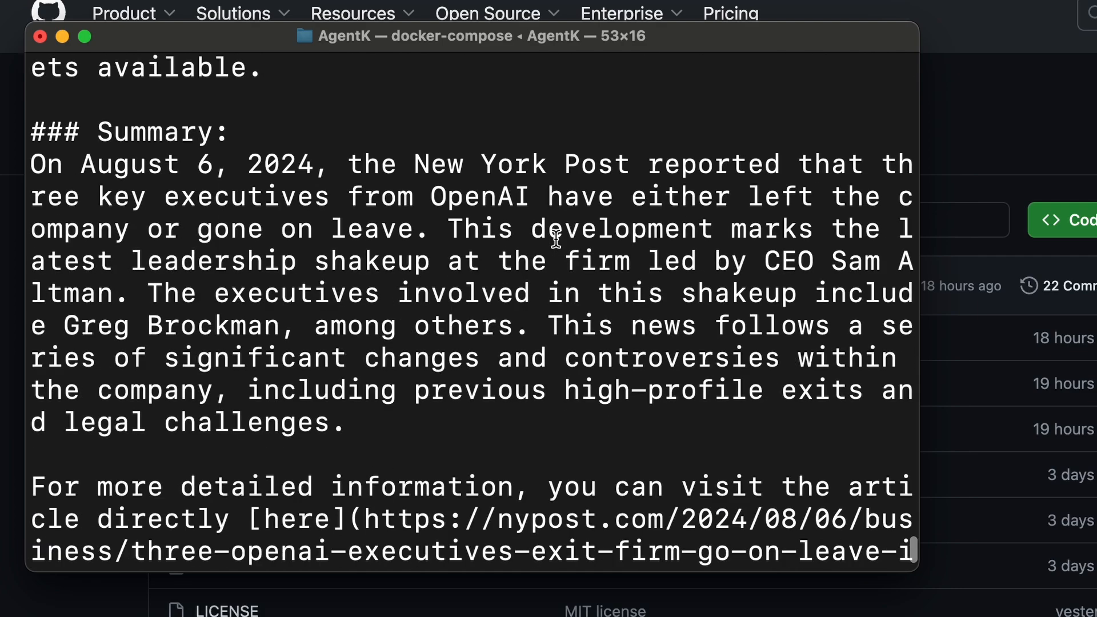
# Step: Scroll down to the end of the summary and the full article link
pyautogui.scroll(-3)
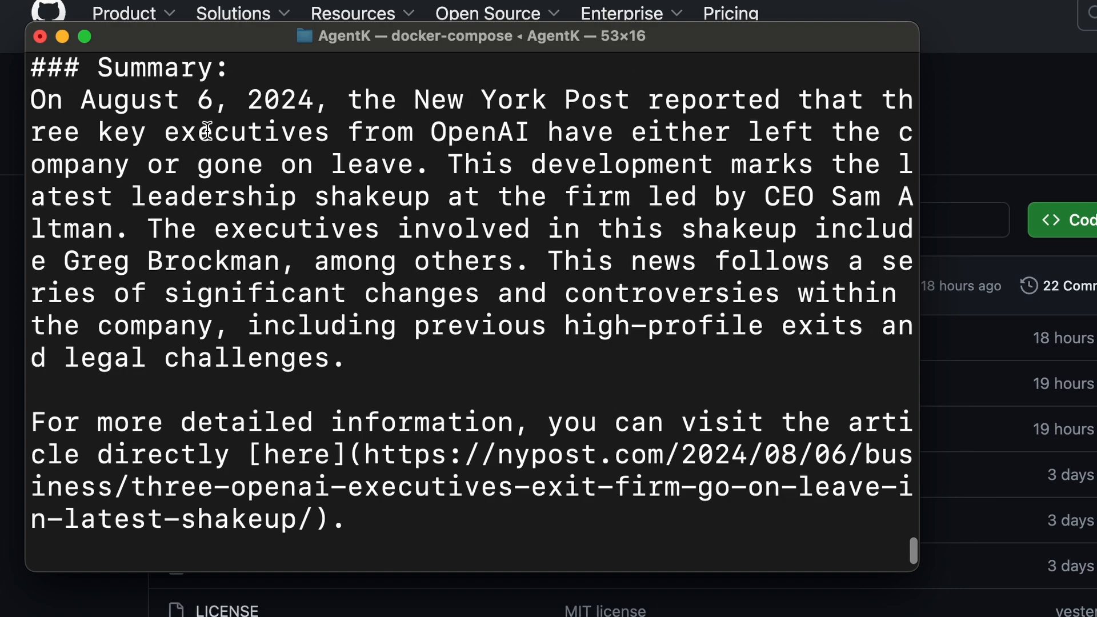
pyautogui.moveTo(654, 133)
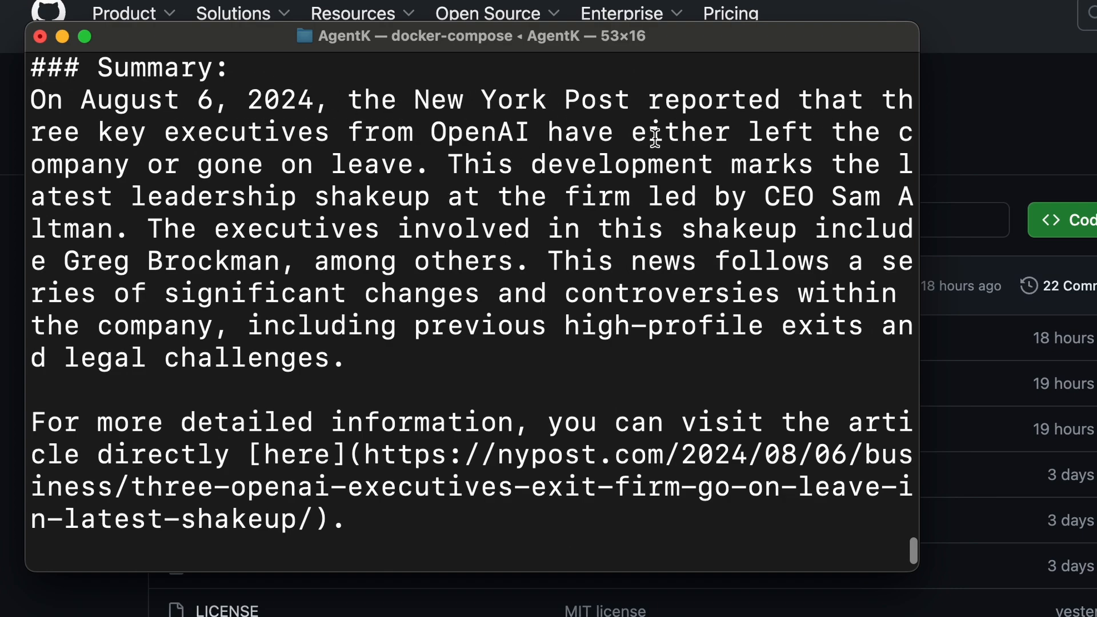
pyautogui.moveTo(640, 203)
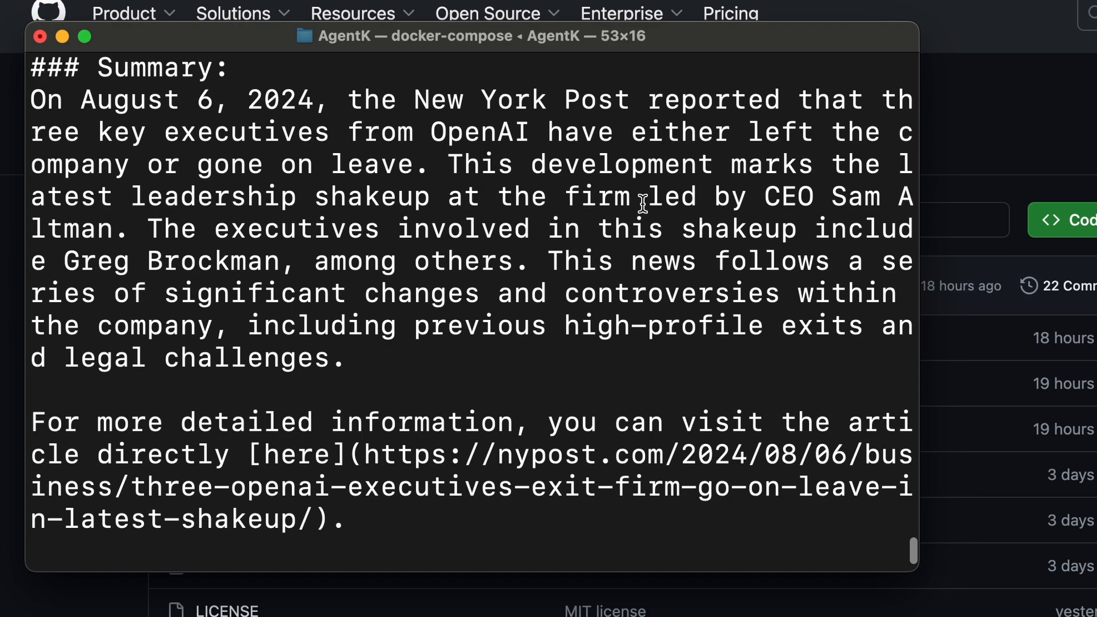
pyautogui.moveTo(586, 236)
pyautogui.write('Write html landing pafe')
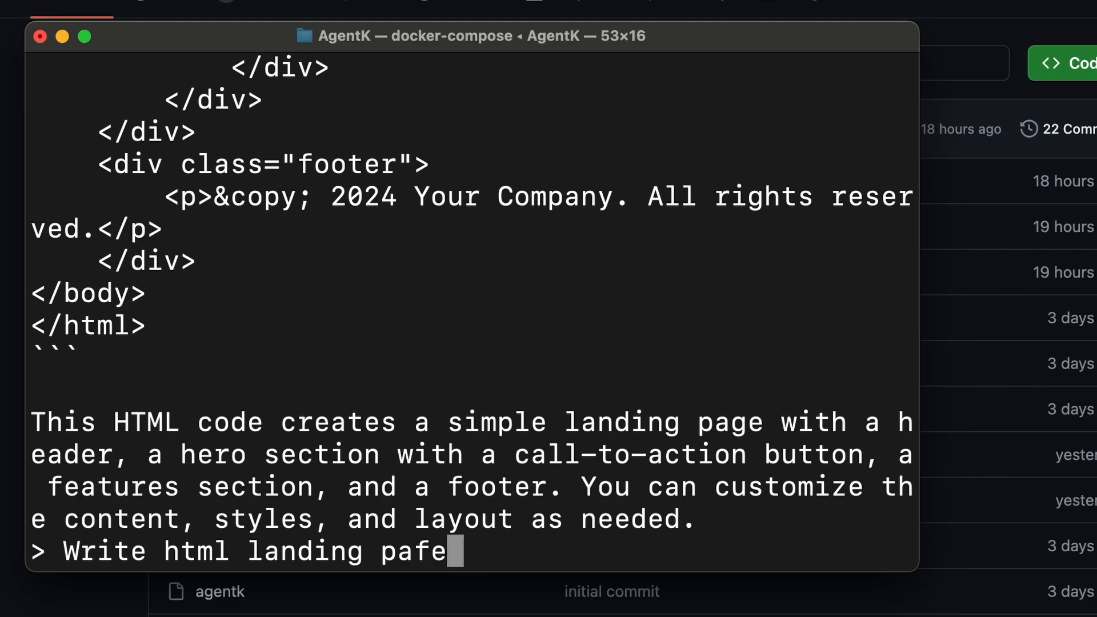
# Step: Request an HTML landing page written into a file named abc.html
pyautogui.press('BackSpace')
pyautogui.write('ge and put it')
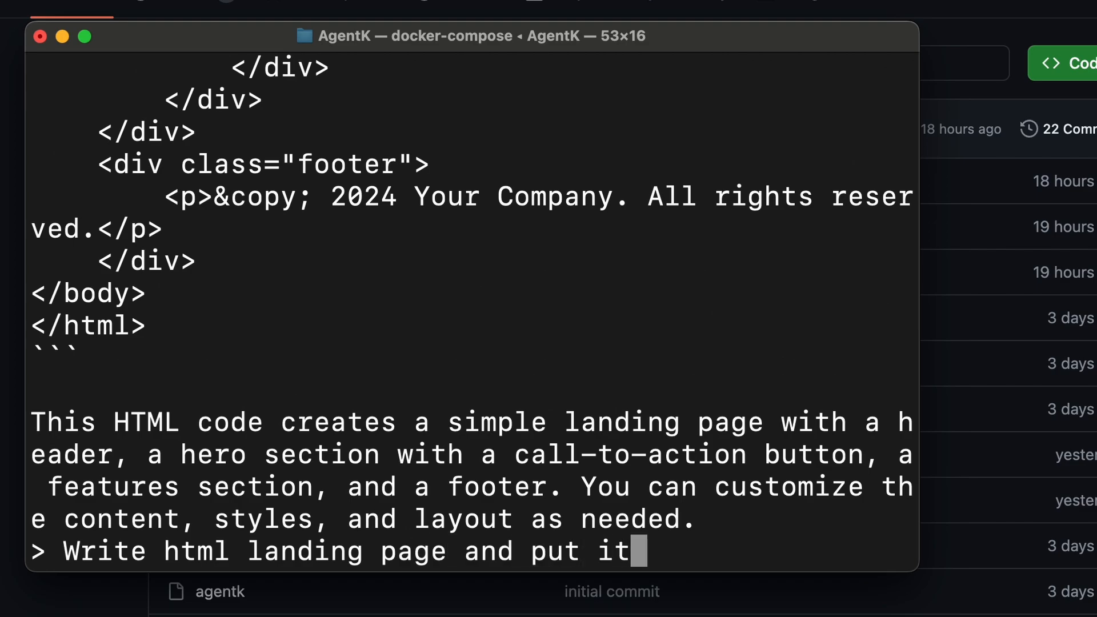
pyautogui.write('in a file named')
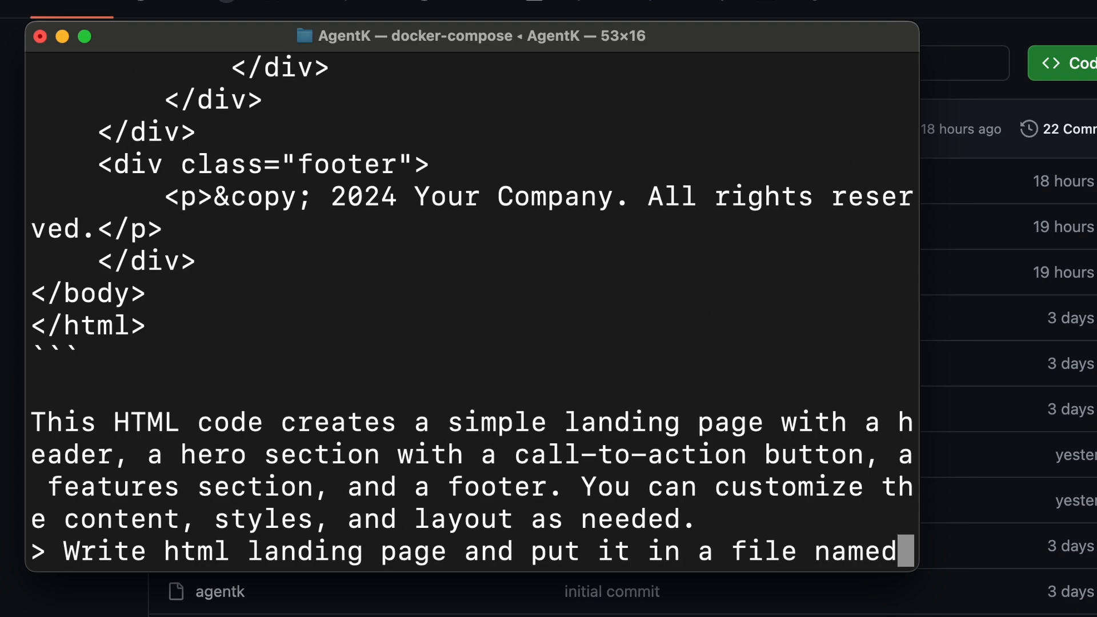
pyautogui.write('abc.html')
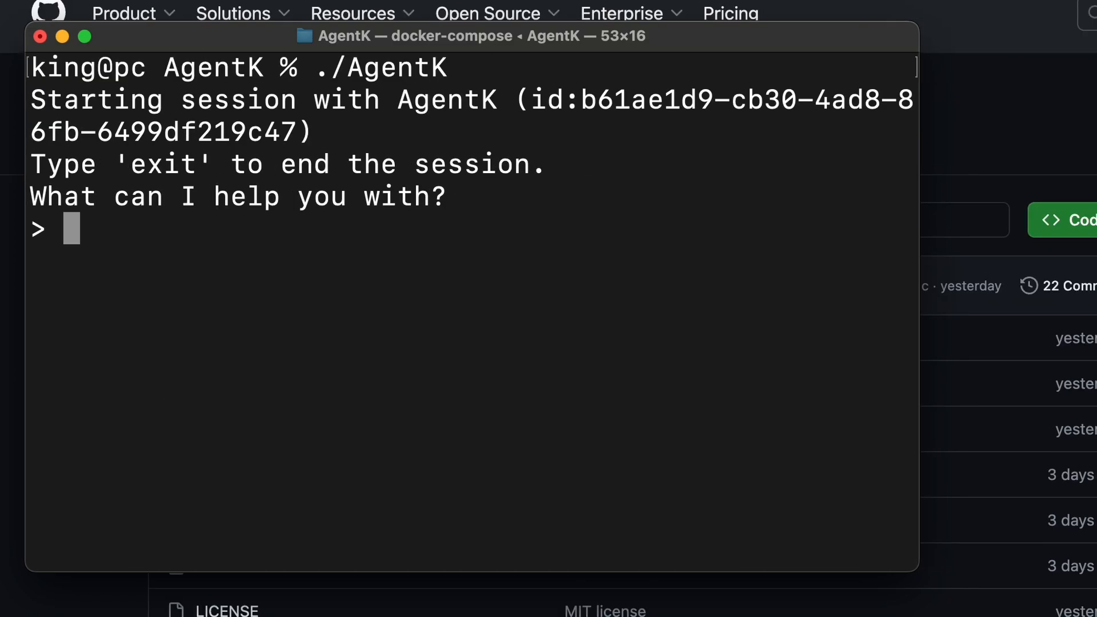
# Step: Ask AgentK 'tell me about llama-3.1'
pyautogui.write('tell me about')
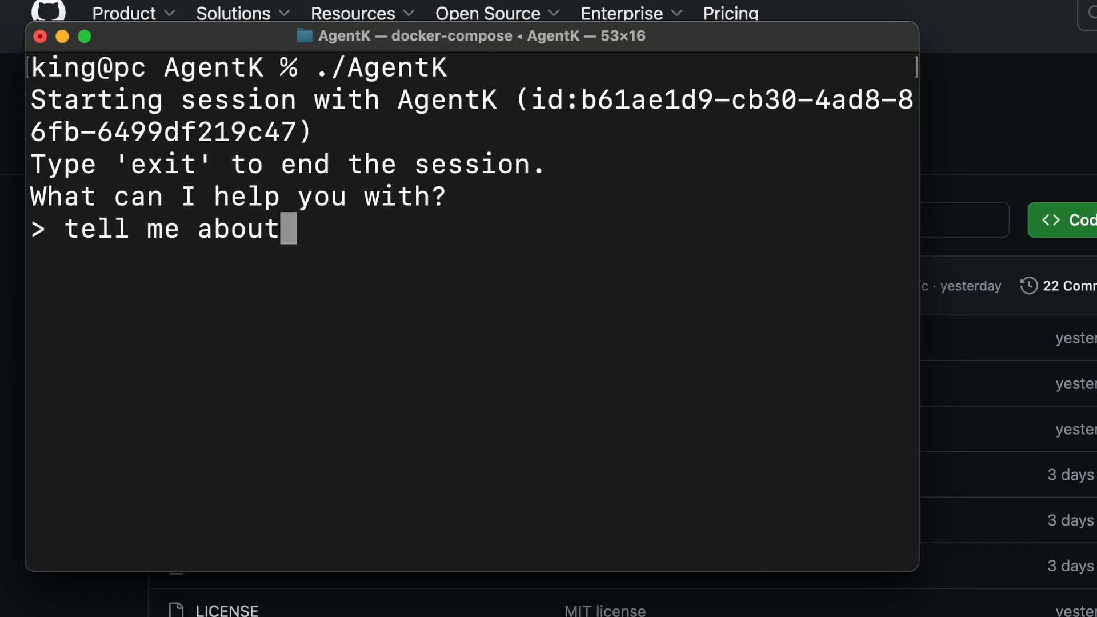
pyautogui.write('llama-3.1')
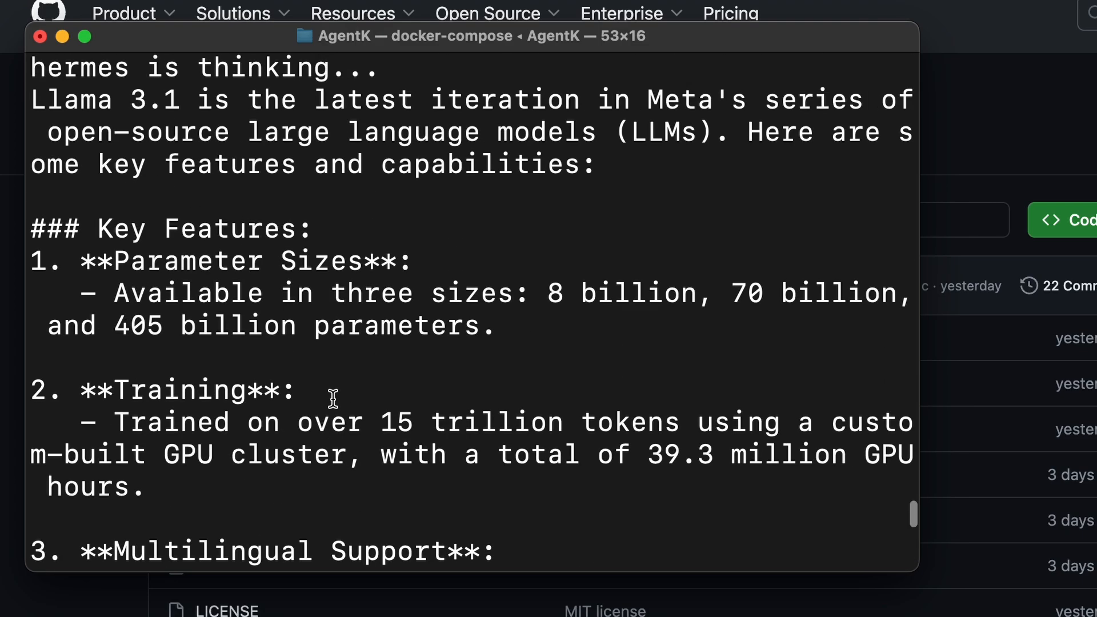
# Step: Scroll through the web_researcher's Llama 3.1 overview down to context length and capabilities
pyautogui.scroll(-3)
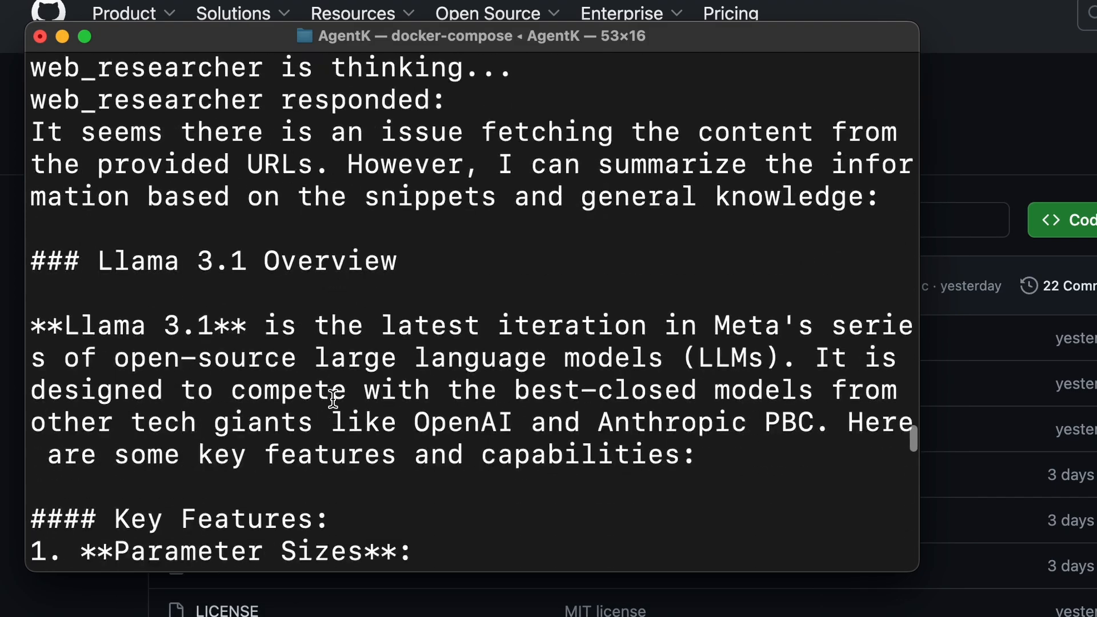
pyautogui.scroll(-3)
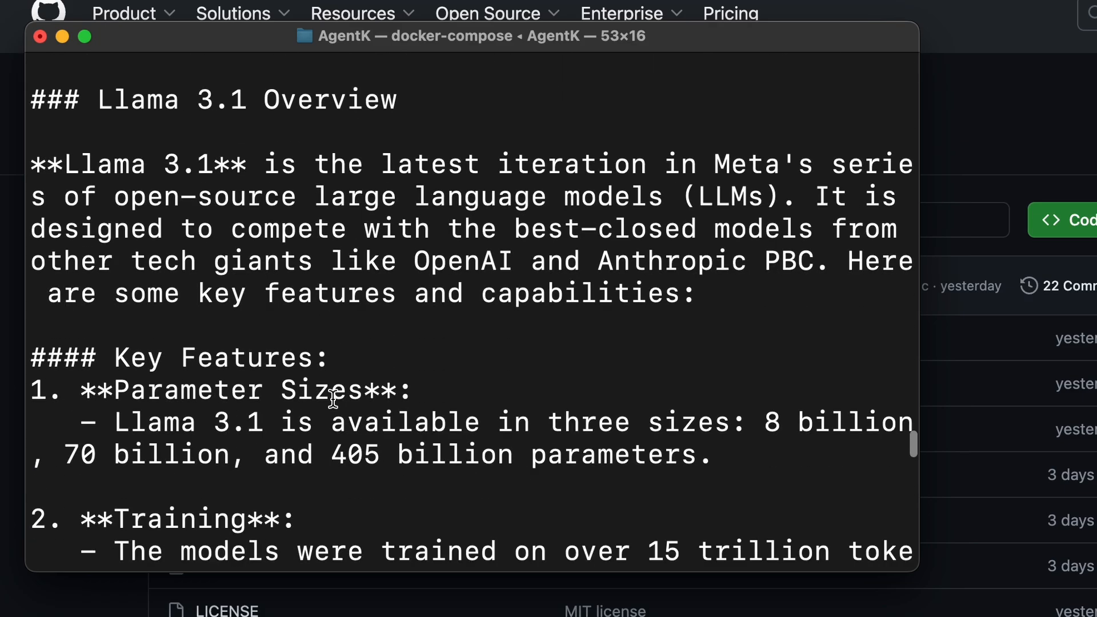
pyautogui.moveTo(533, 243)
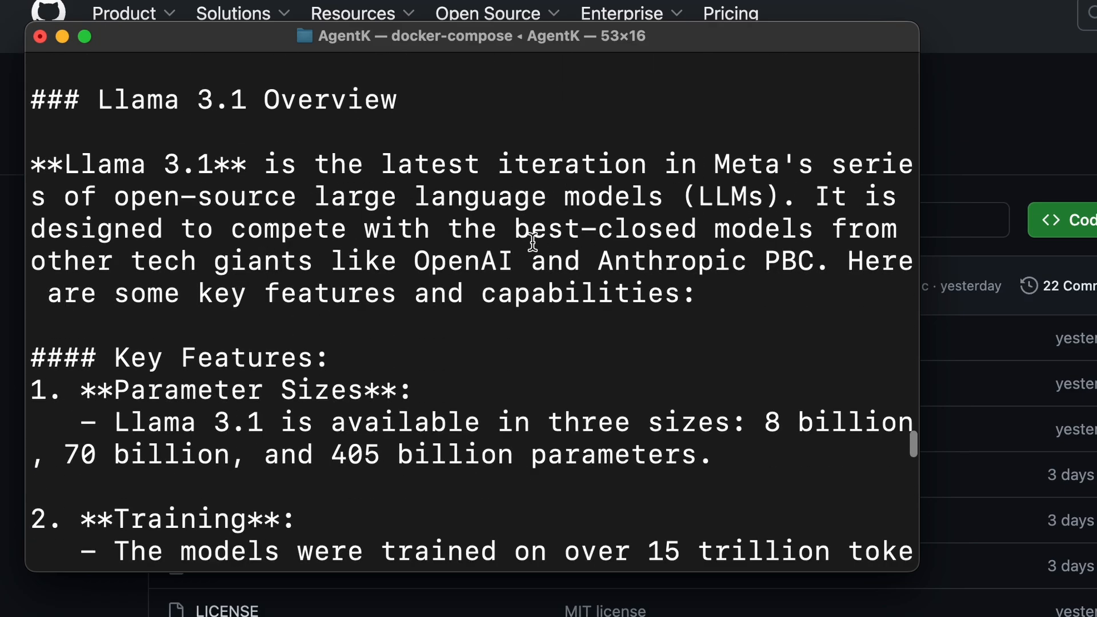
pyautogui.scroll(-3)
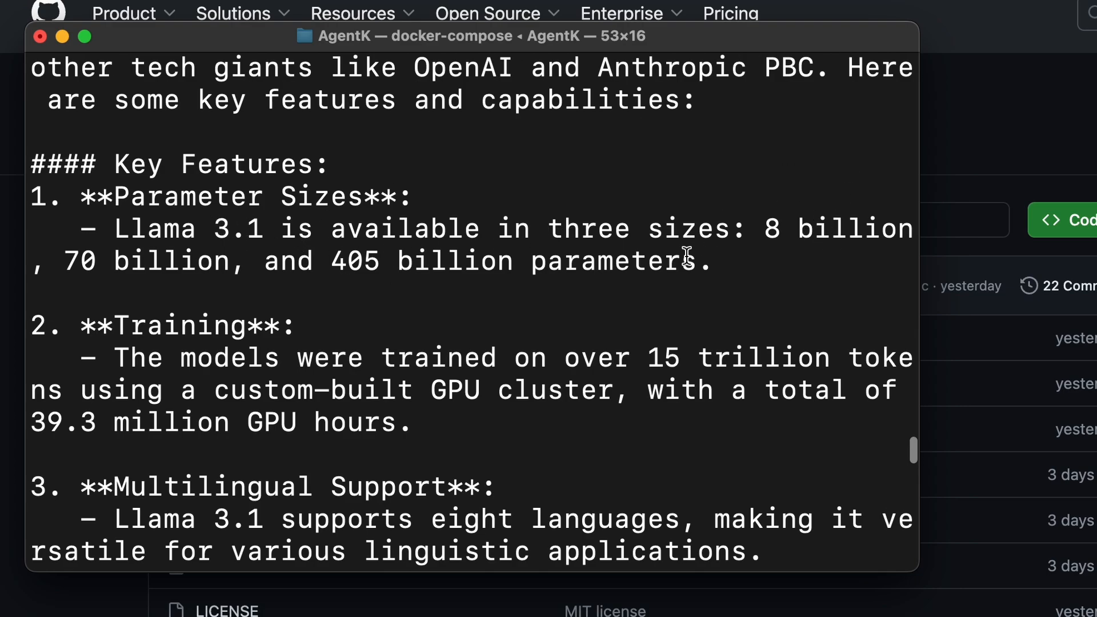
pyautogui.scroll(-3)
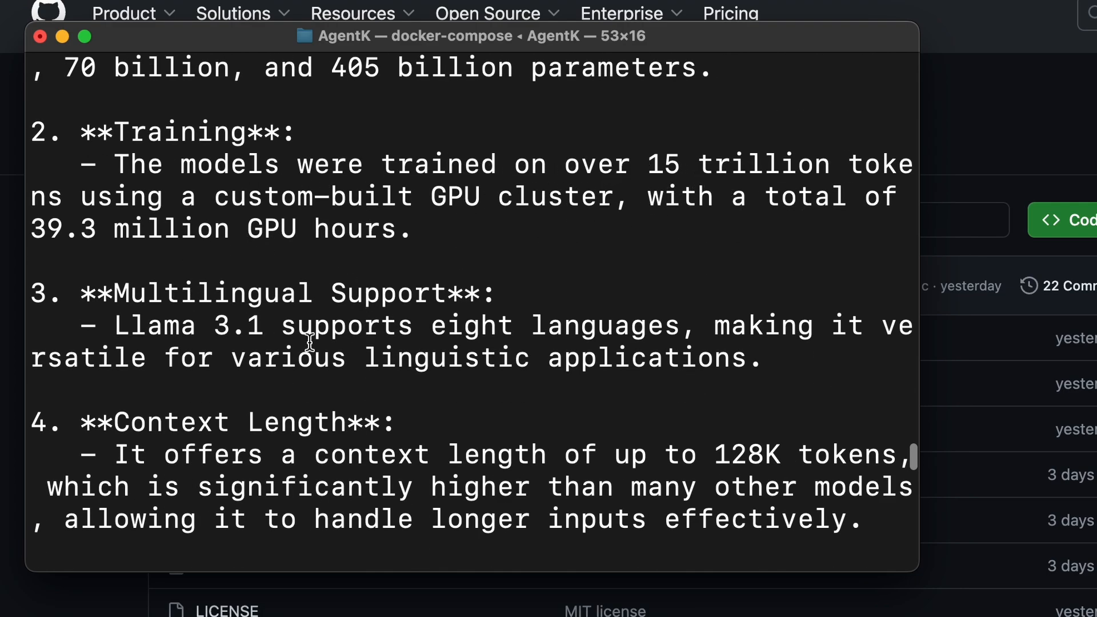
pyautogui.scroll(-3)
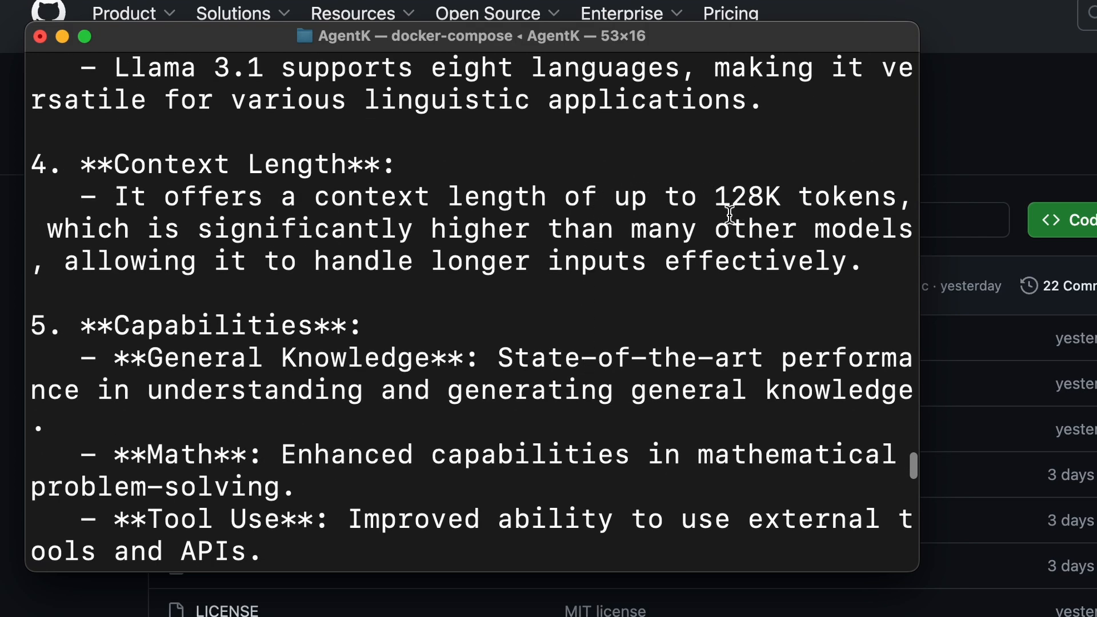
pyautogui.scroll(-3)
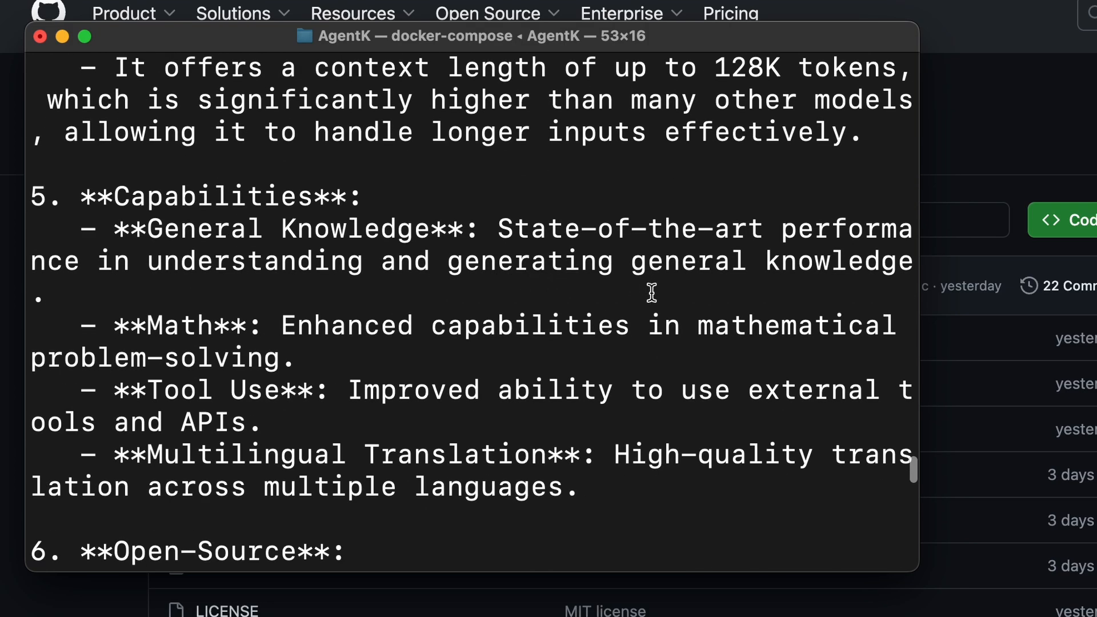
pyautogui.scroll(-3)
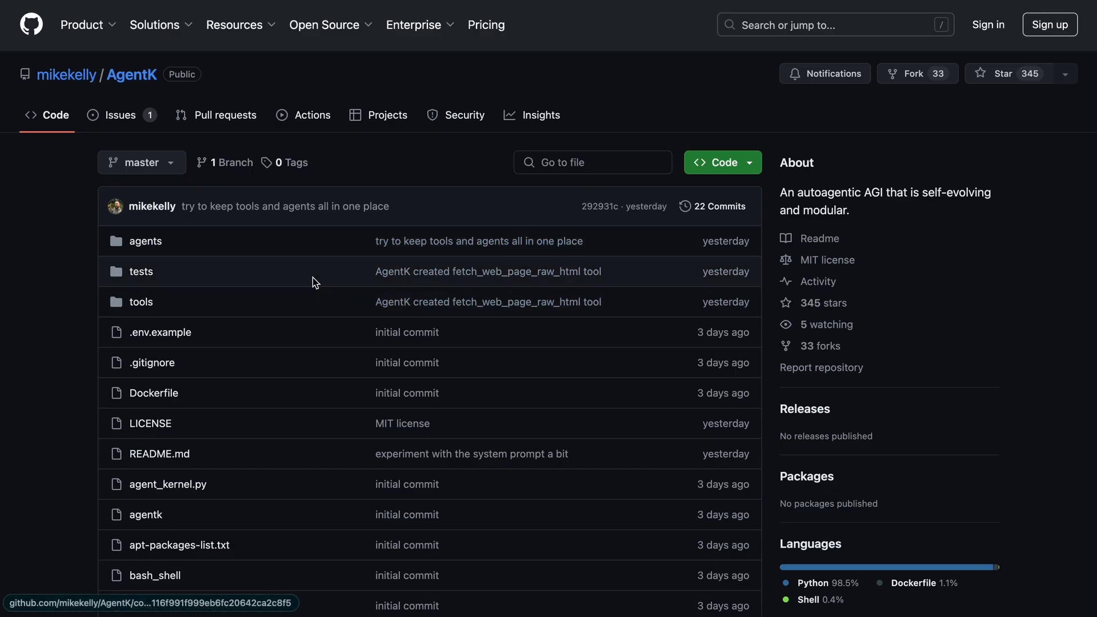
# Step: Scroll the AgentK README's demo video, kernel agent descriptions and internals sections
pyautogui.scroll(-3)
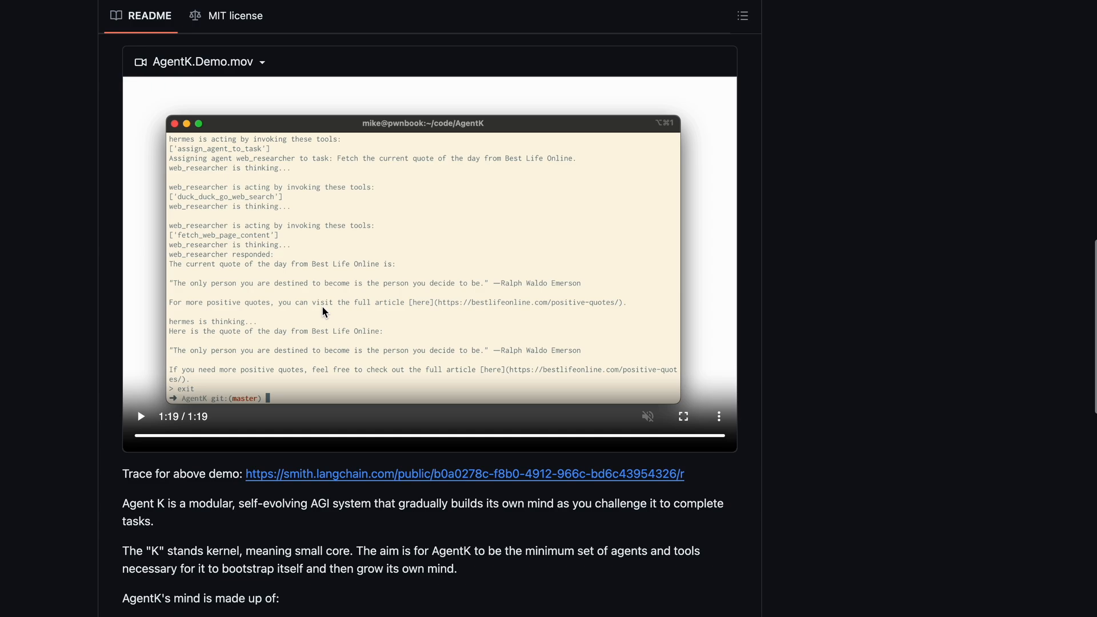
pyautogui.scroll(-3)
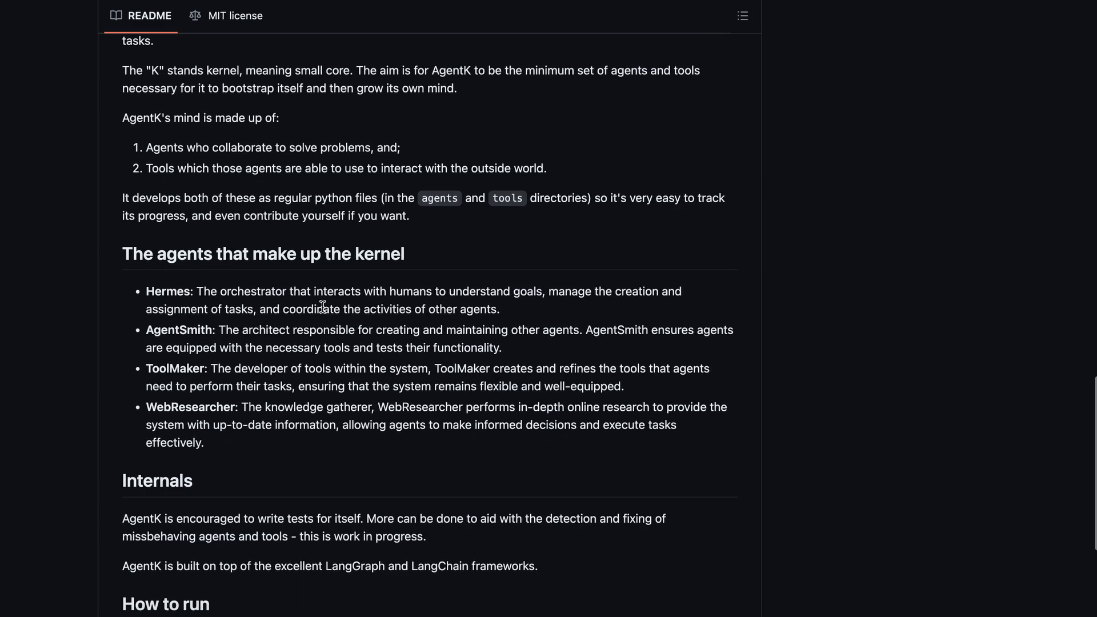
pyautogui.scroll(-3)
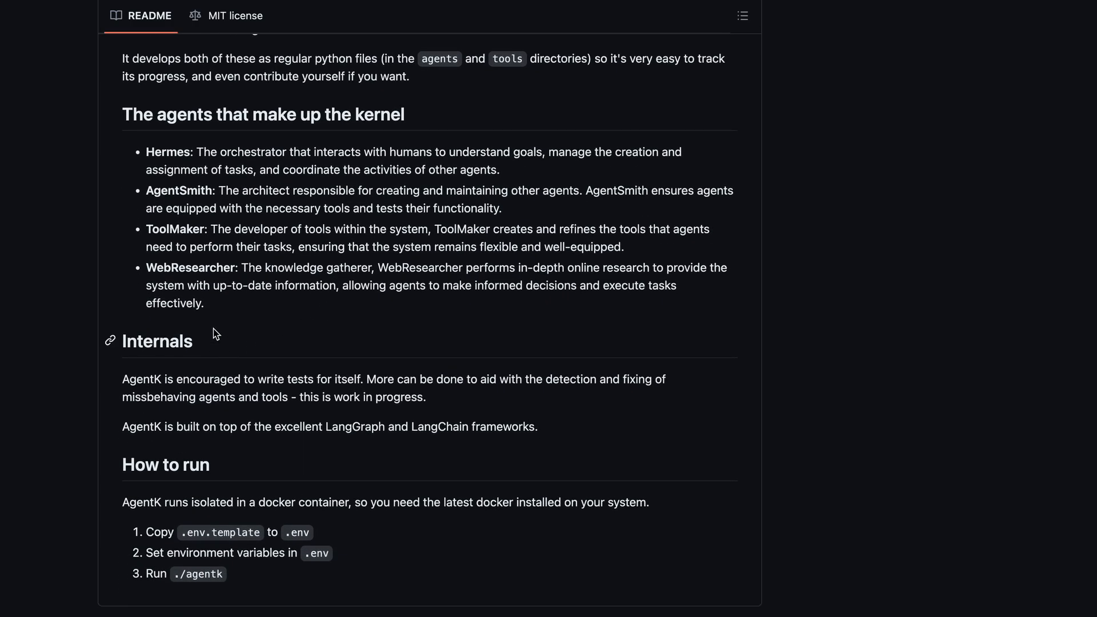
pyautogui.scroll(-3)
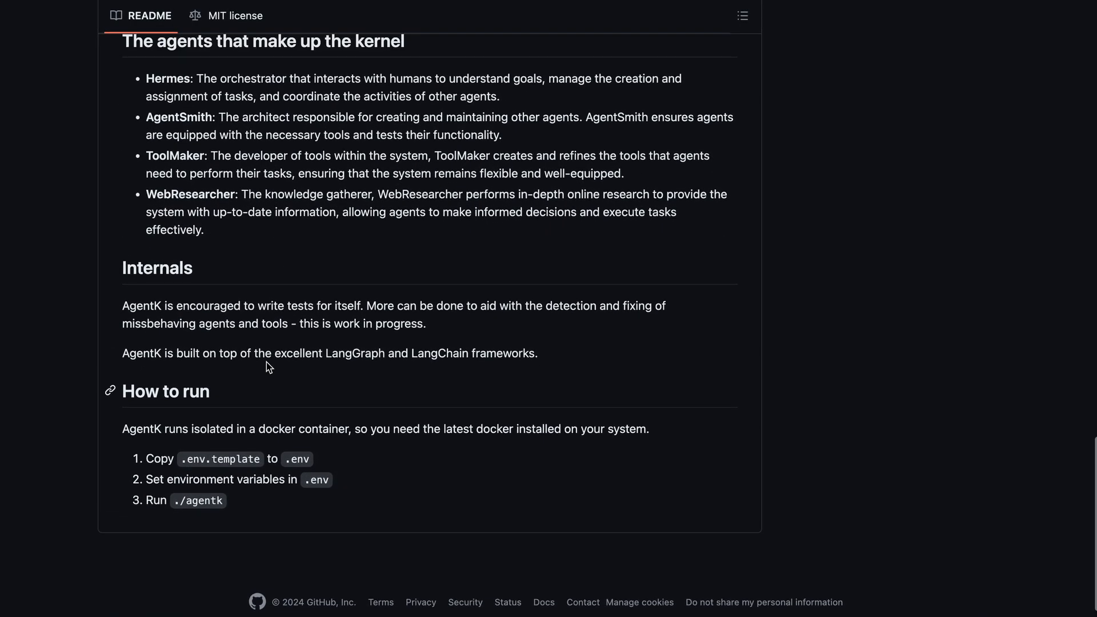
pyautogui.scroll(3)
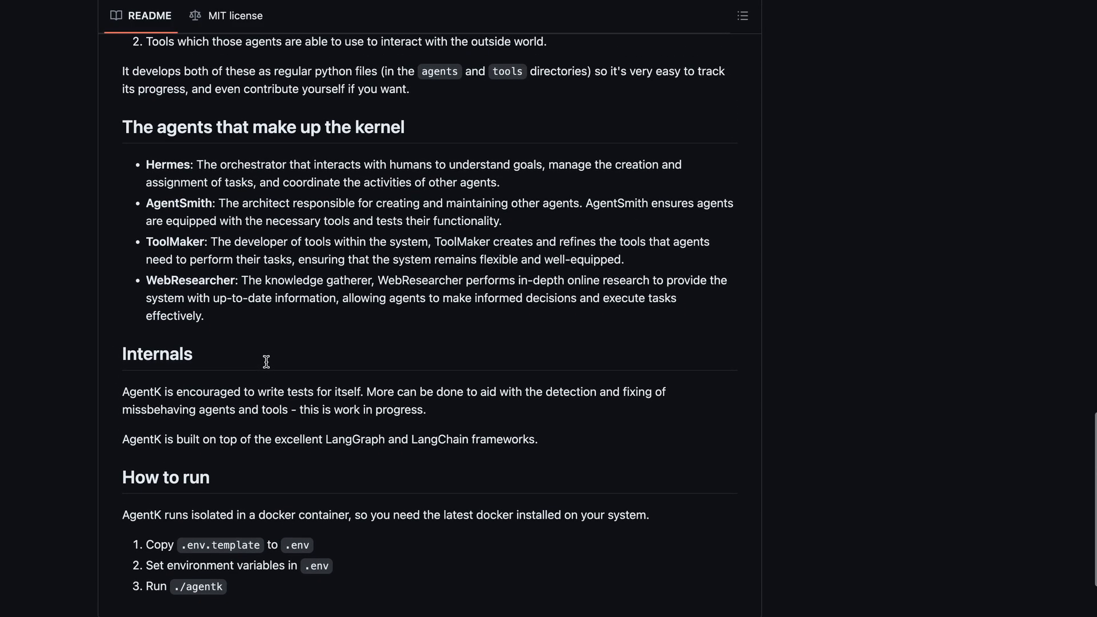
pyautogui.scroll(3)
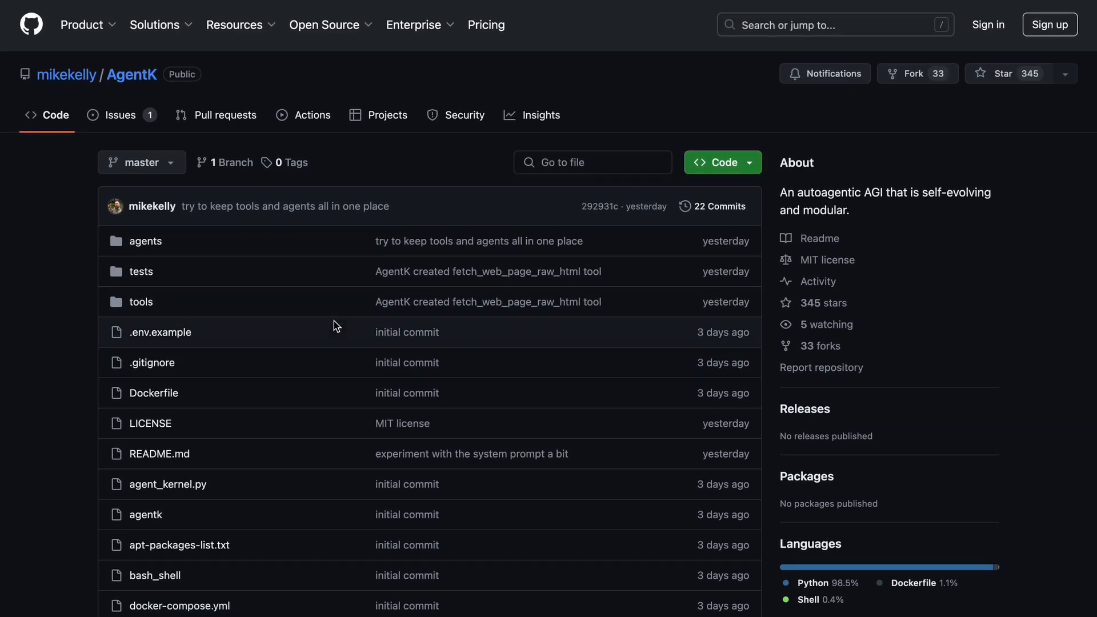
pyautogui.moveTo(259, 343)
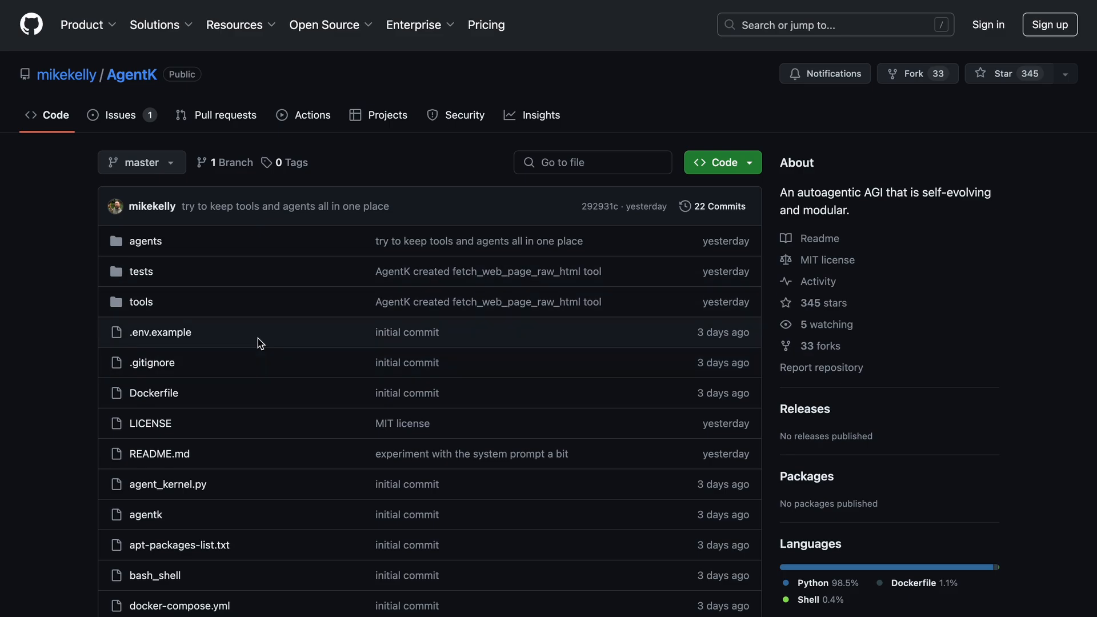
pyautogui.scroll(-3)
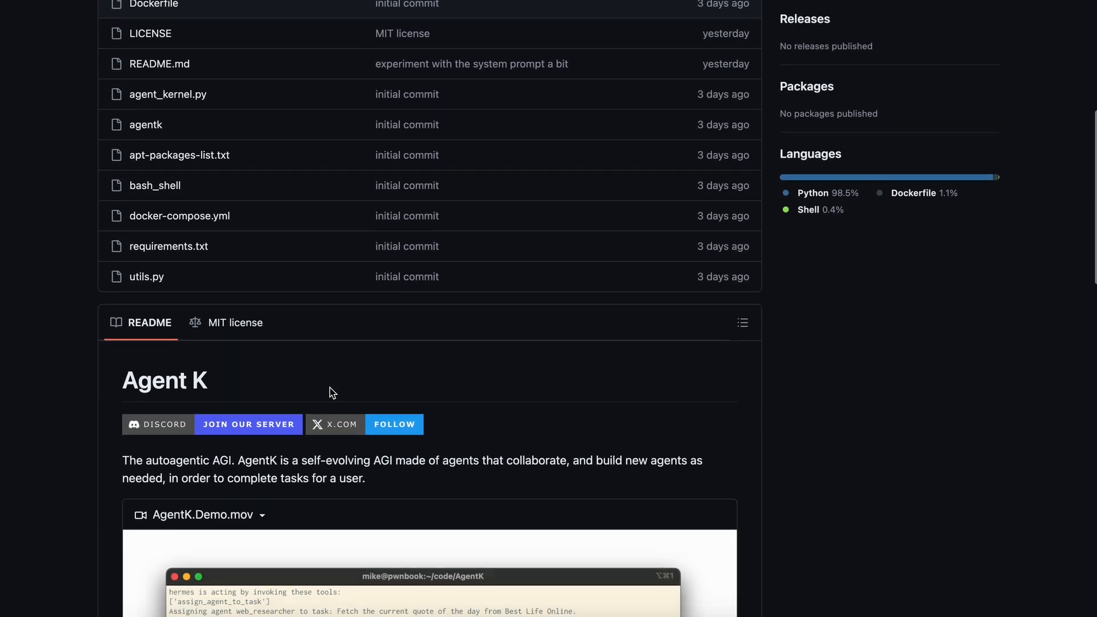
pyautogui.scroll(-3)
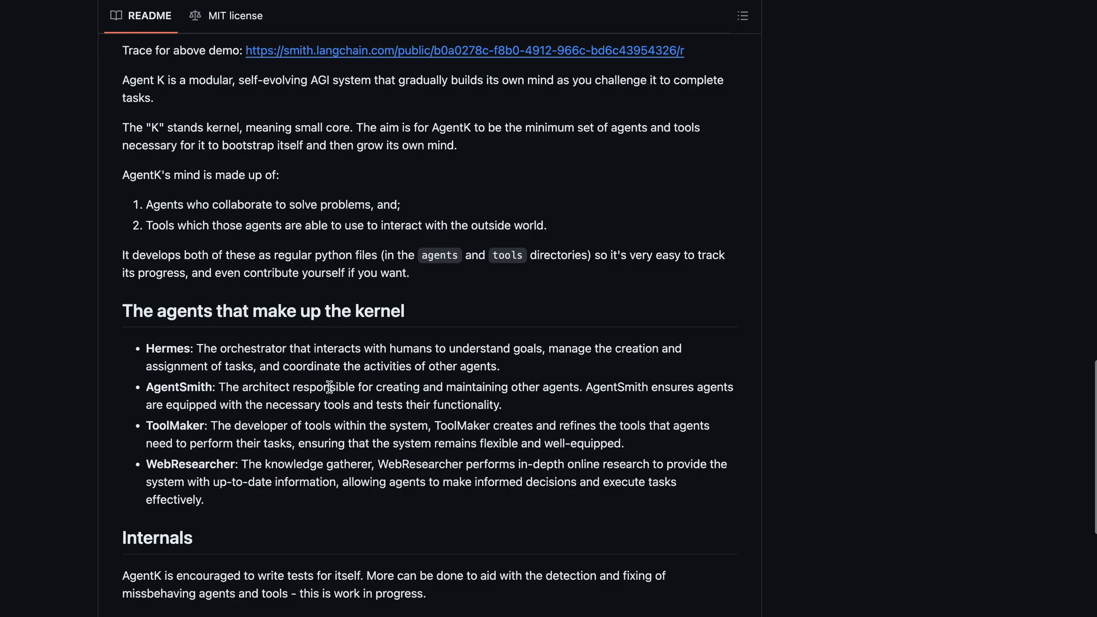
pyautogui.scroll(-3)
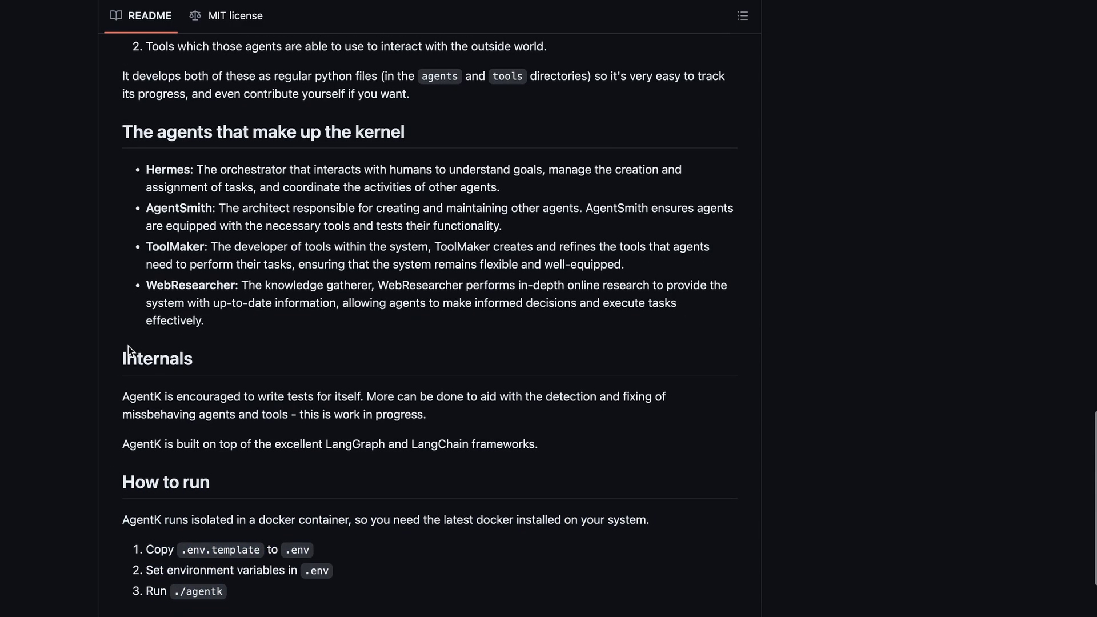
pyautogui.scroll(3)
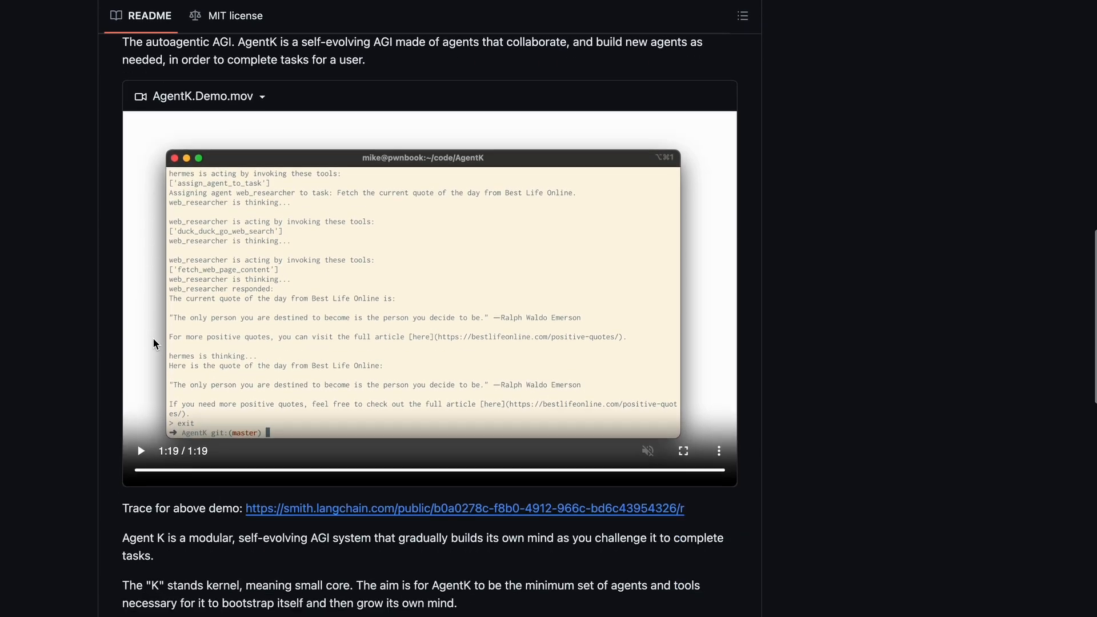
pyautogui.scroll(-3)
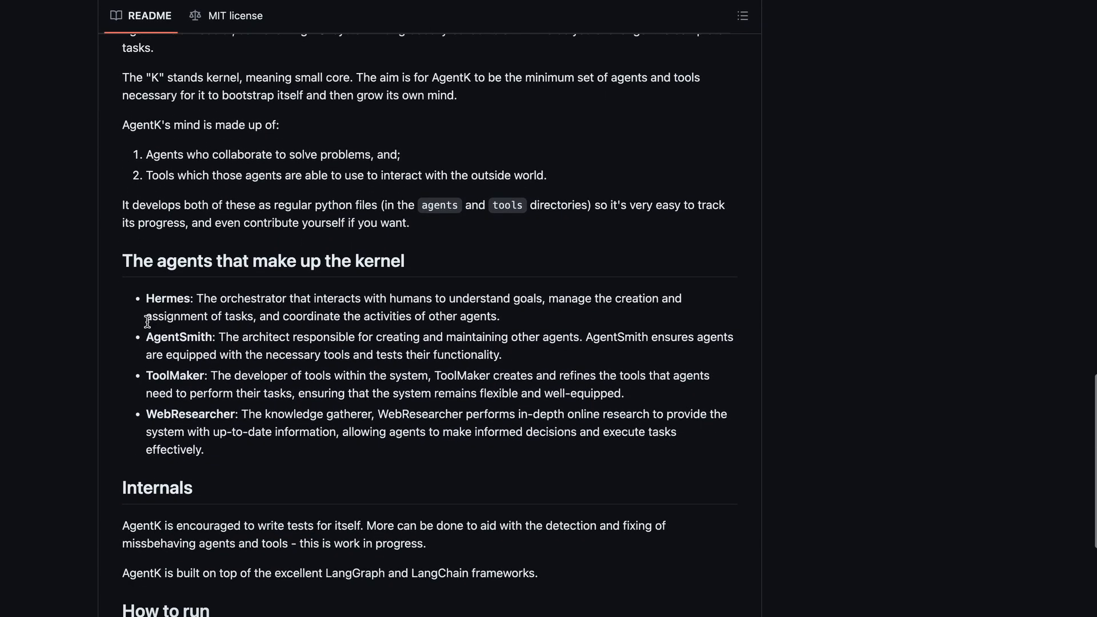
pyautogui.moveTo(574, 389)
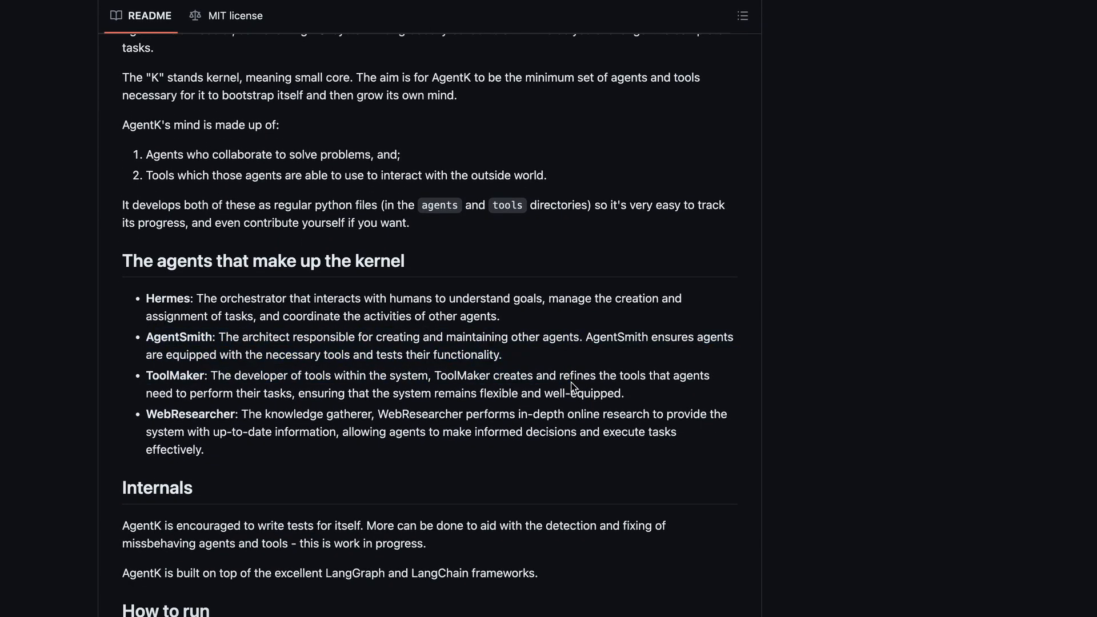
pyautogui.moveTo(502, 459)
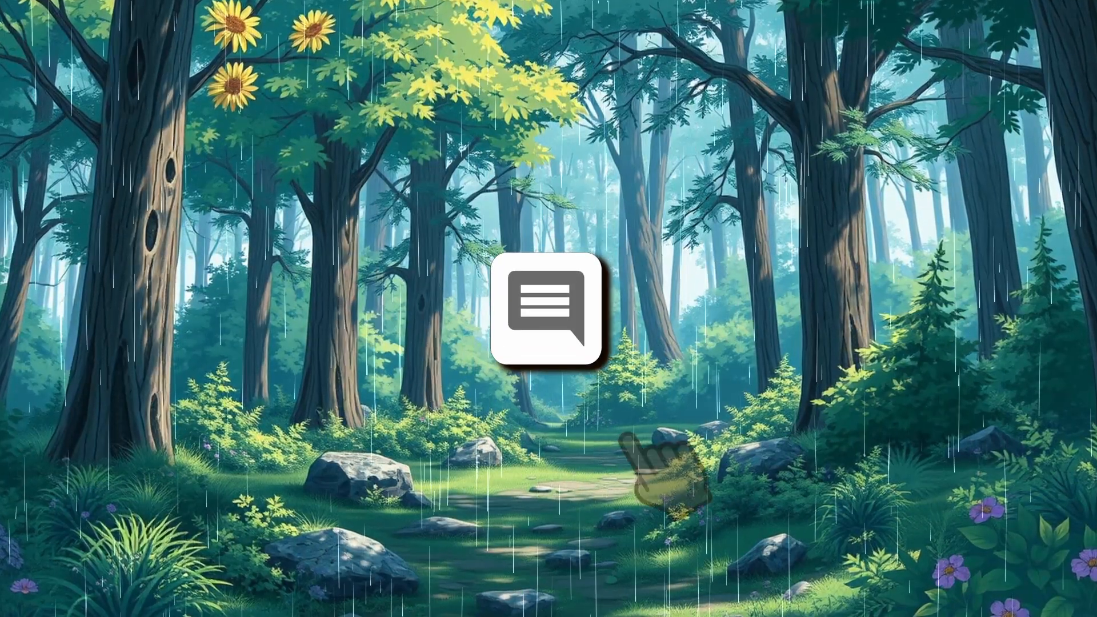
# Step: Set a $20 Super Thanks, then show AICodeKing's four King membership tiers
pyautogui.click(548, 312)
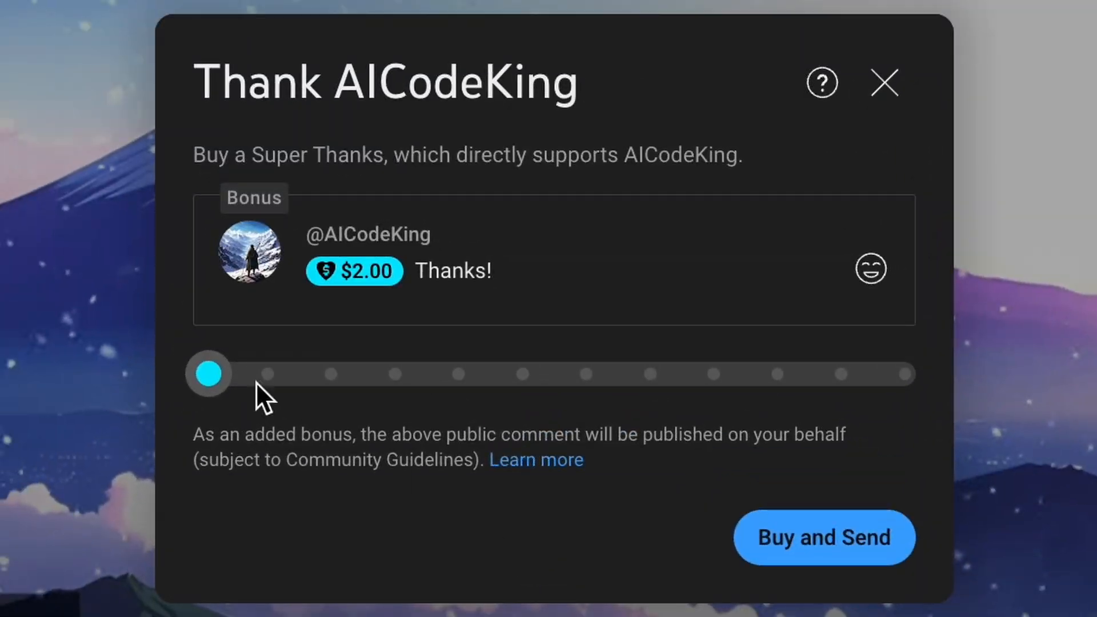
pyautogui.moveTo(208, 374); pyautogui.dragTo(462, 373)
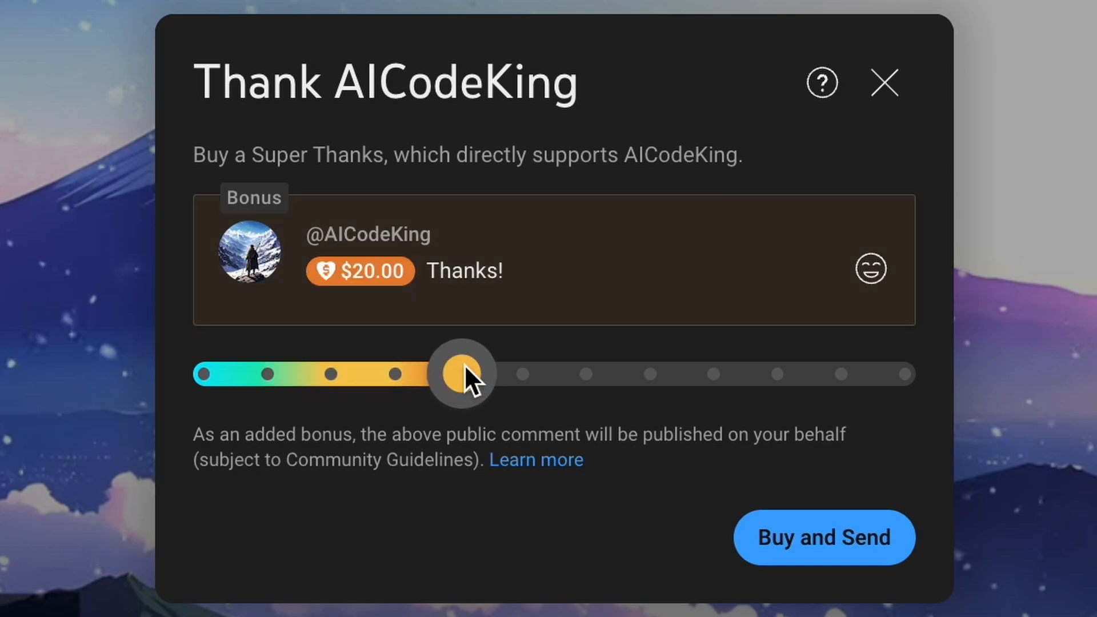
pyautogui.moveTo(461, 373); pyautogui.dragTo(840, 373)
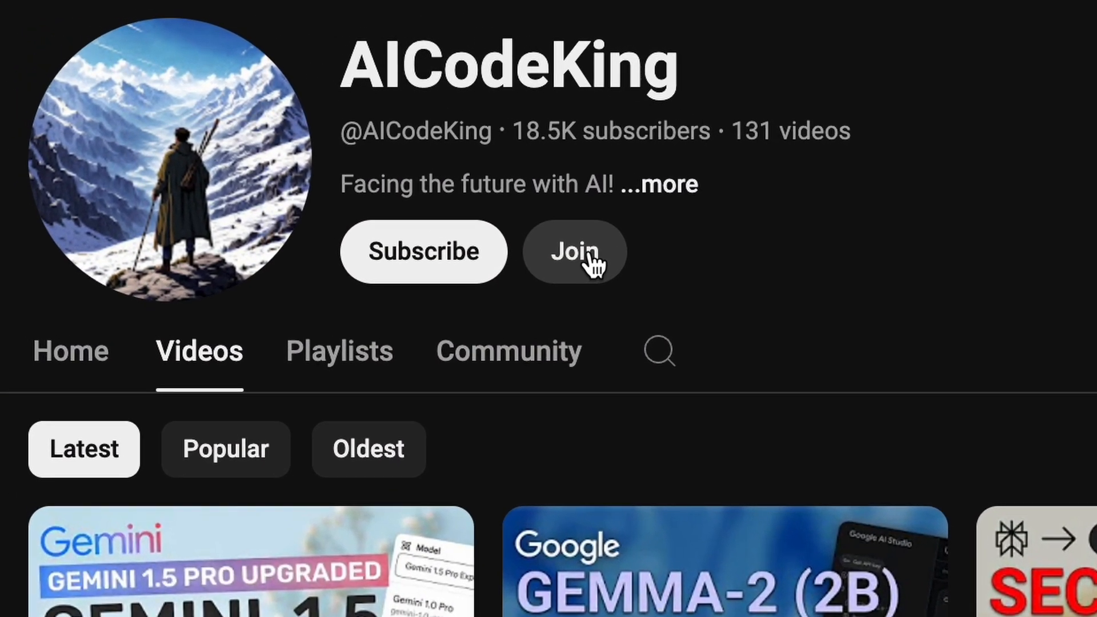
pyautogui.click(574, 252)
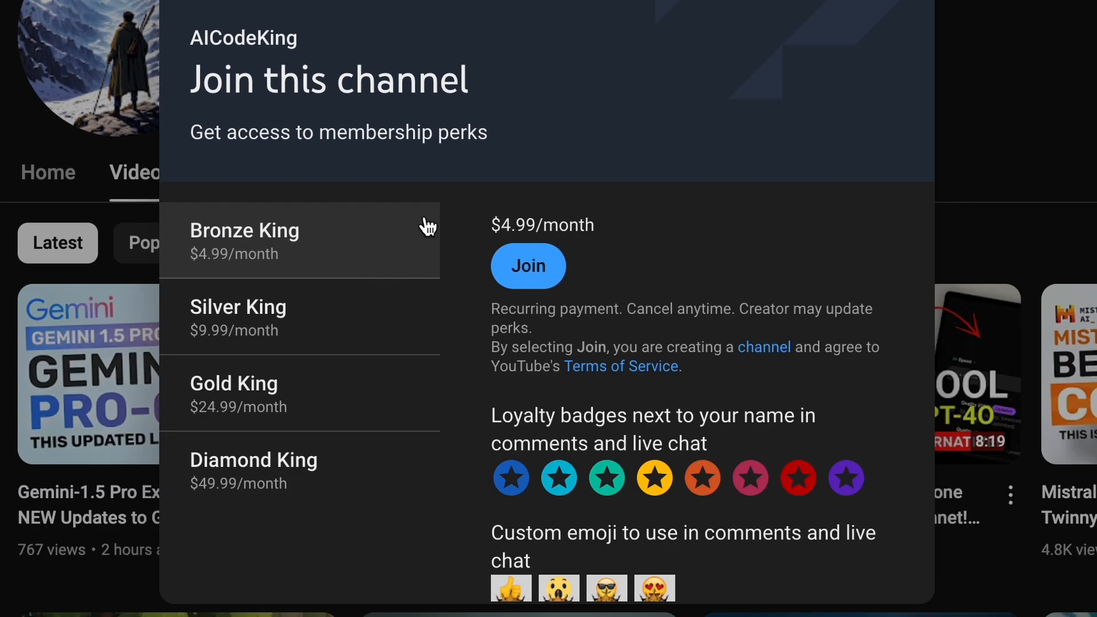
pyautogui.moveTo(331, 256)
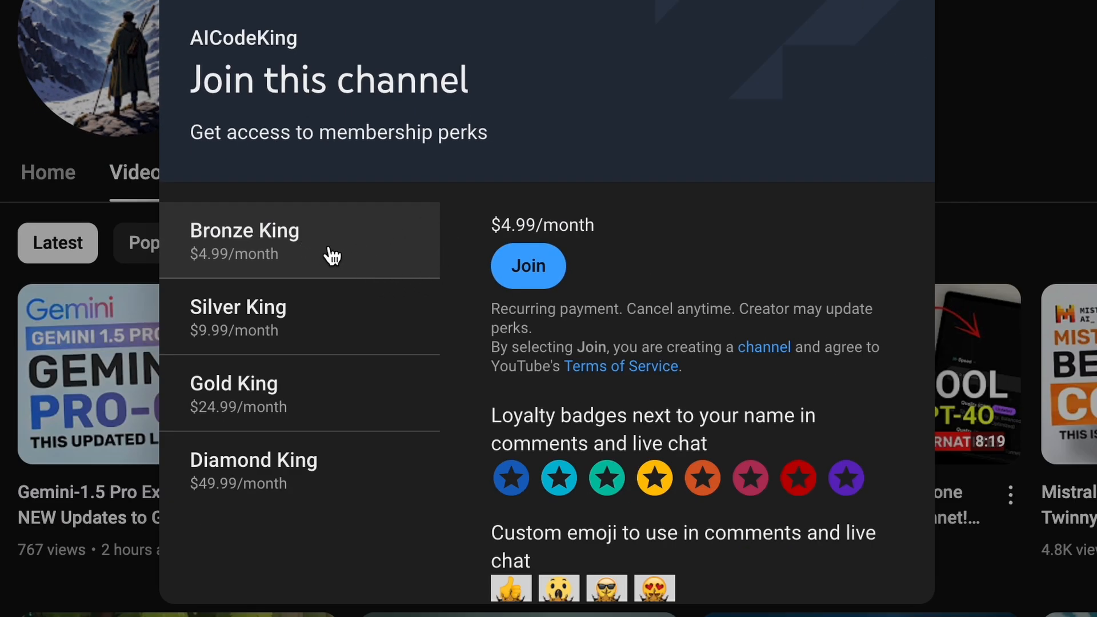